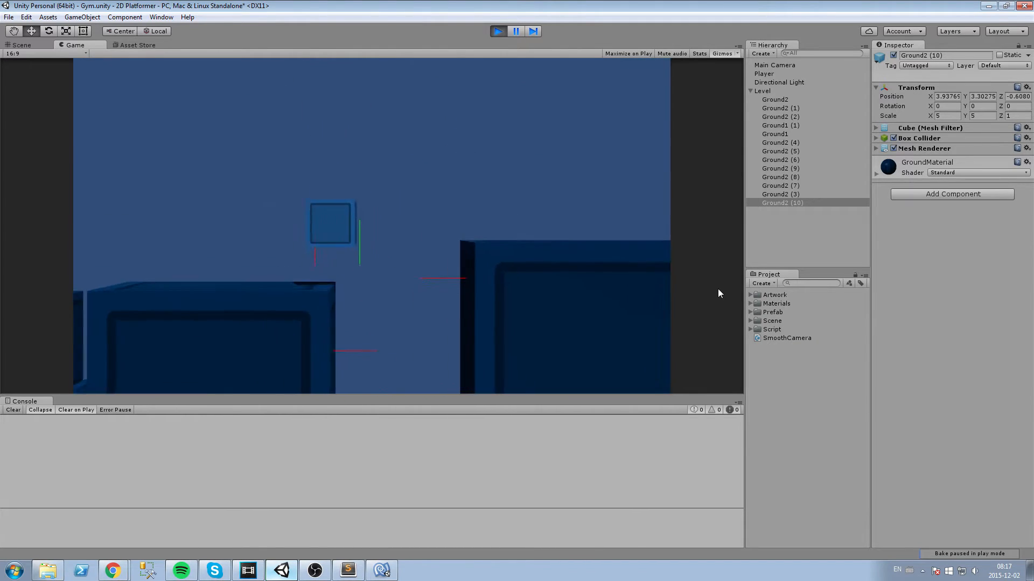
Open the new SmoothCamera script from the Unity project in the code editor
{"action": "left_click", "coordinate": [774, 65]}
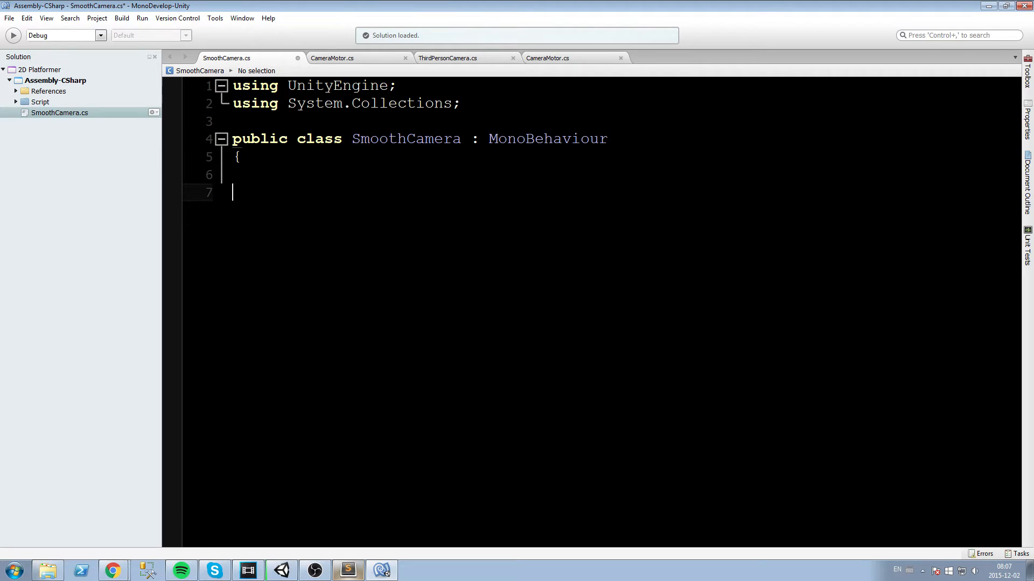
Close the SmoothCamera class with its final brace and switch back to the Unity editor
{"action": "type", "text": "}"}
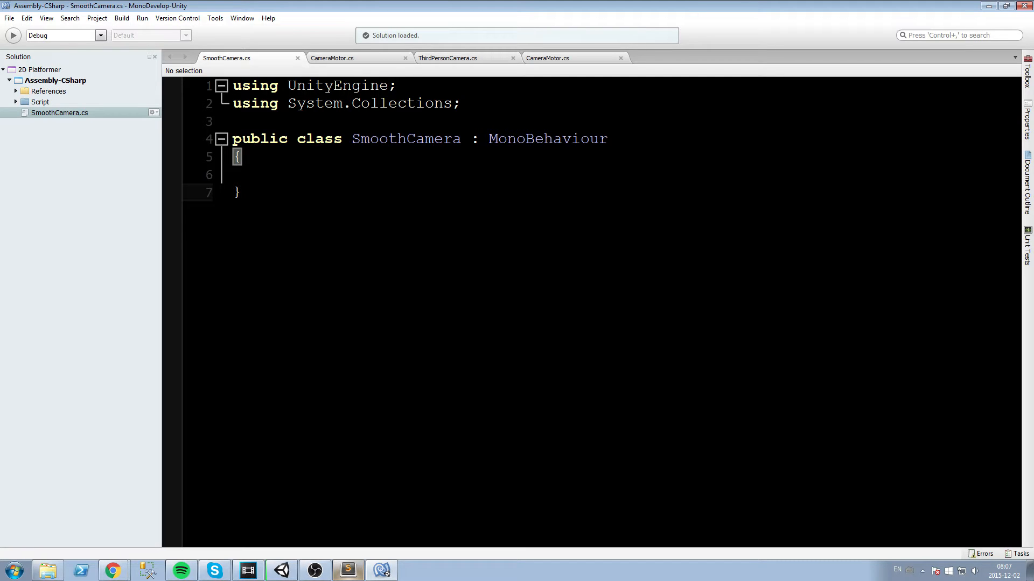
{"action": "left_click", "coordinate": [243, 191]}
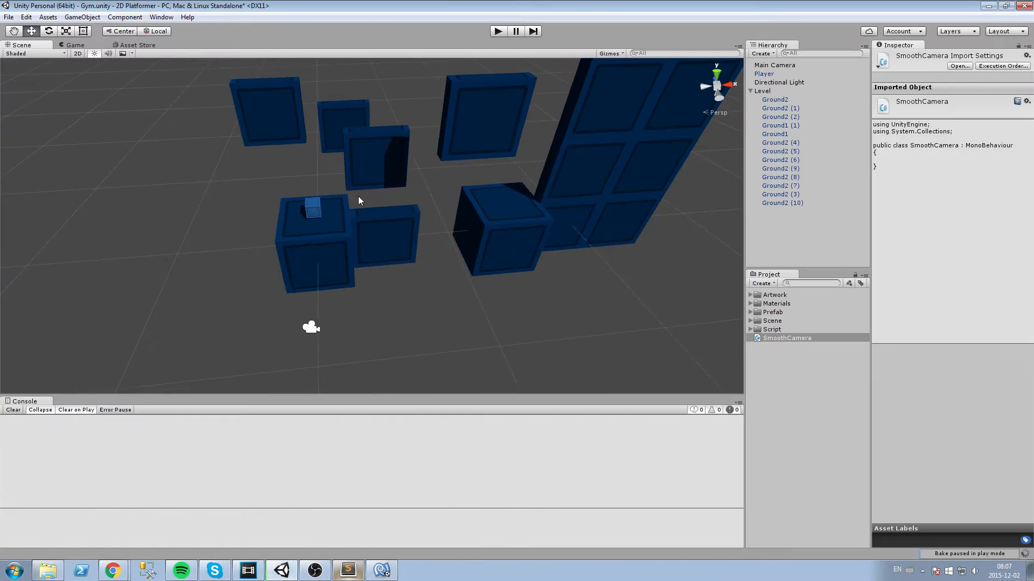
Select Main Camera, view it in the Scene layout, then return to the SmoothCamera script
{"action": "left_click", "coordinate": [774, 64]}
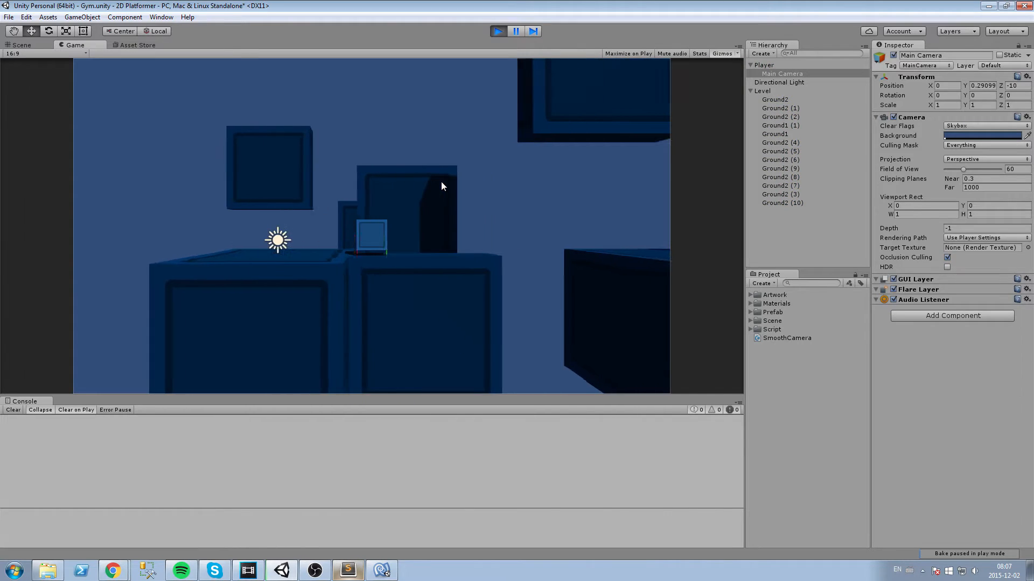
{"action": "left_click", "coordinate": [497, 32]}
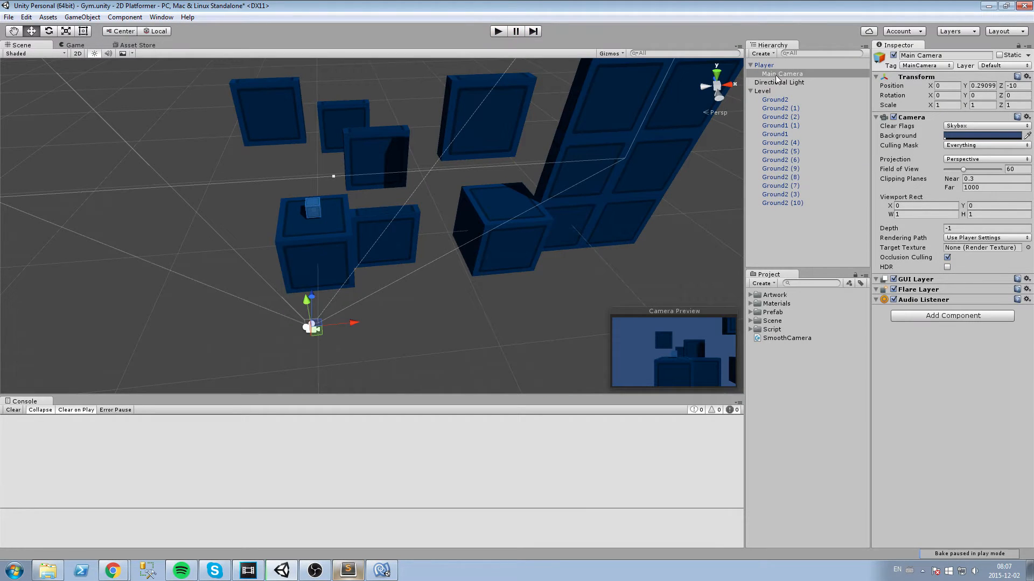
{"action": "left_click", "coordinate": [781, 73]}
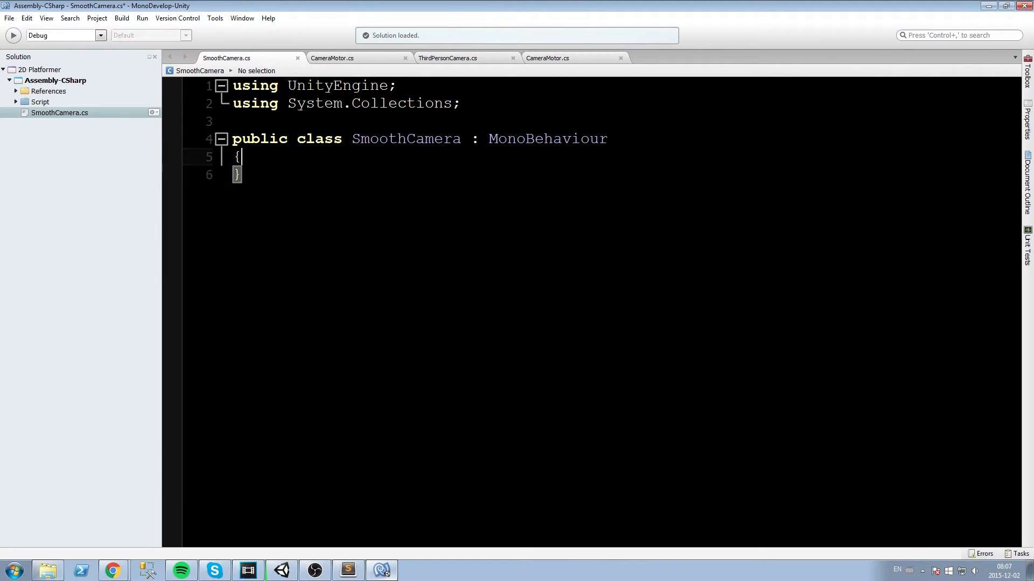
Declare the fields public Transform lookAt; and private bool smooth = true;
{"action": "type", "text": "public"}
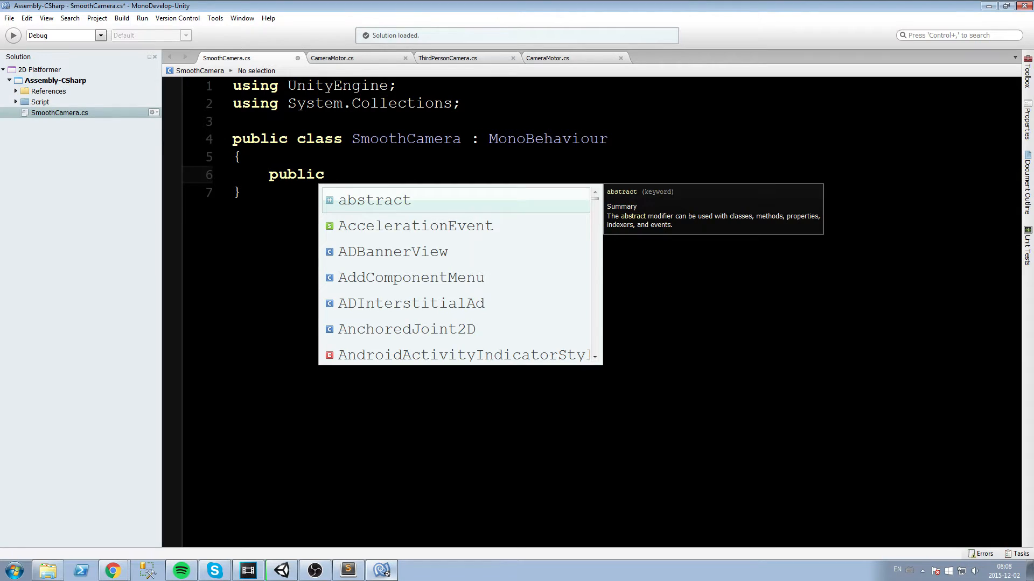
{"action": "type", "text": "Transform"}
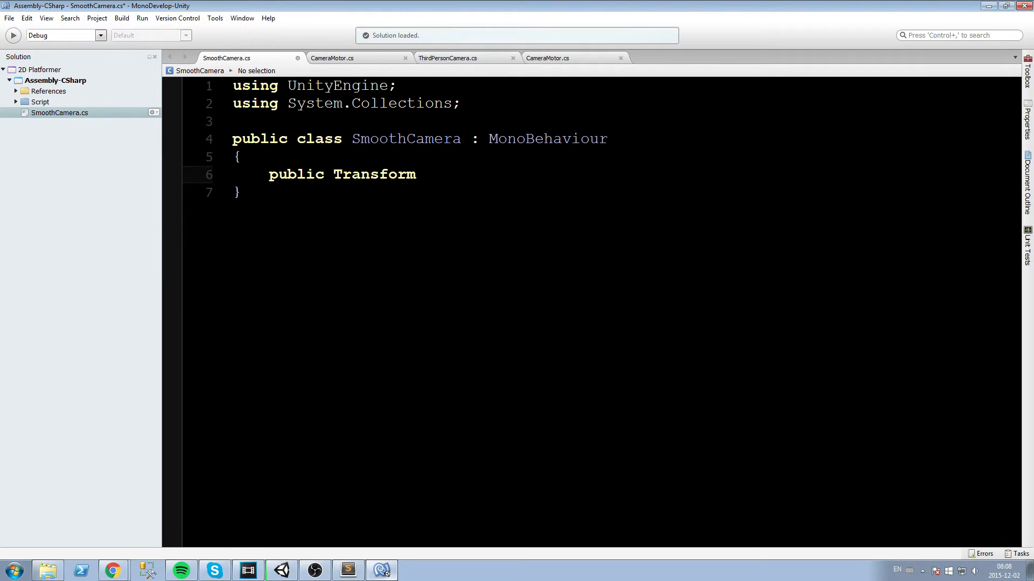
{"action": "type", "text": "lookAt;"}
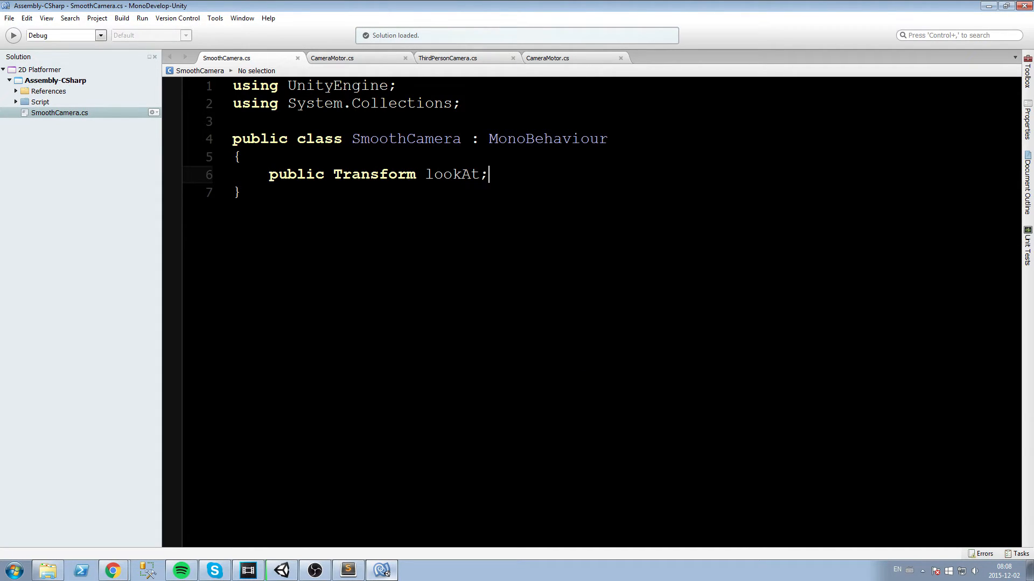
{"action": "key", "text": "enter"}
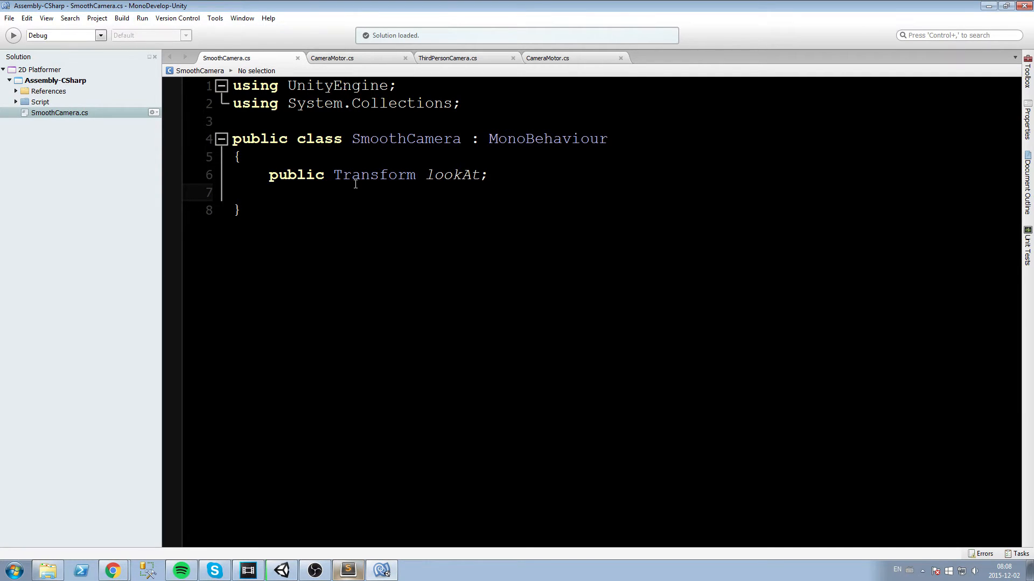
{"action": "left_click", "coordinate": [270, 191]}
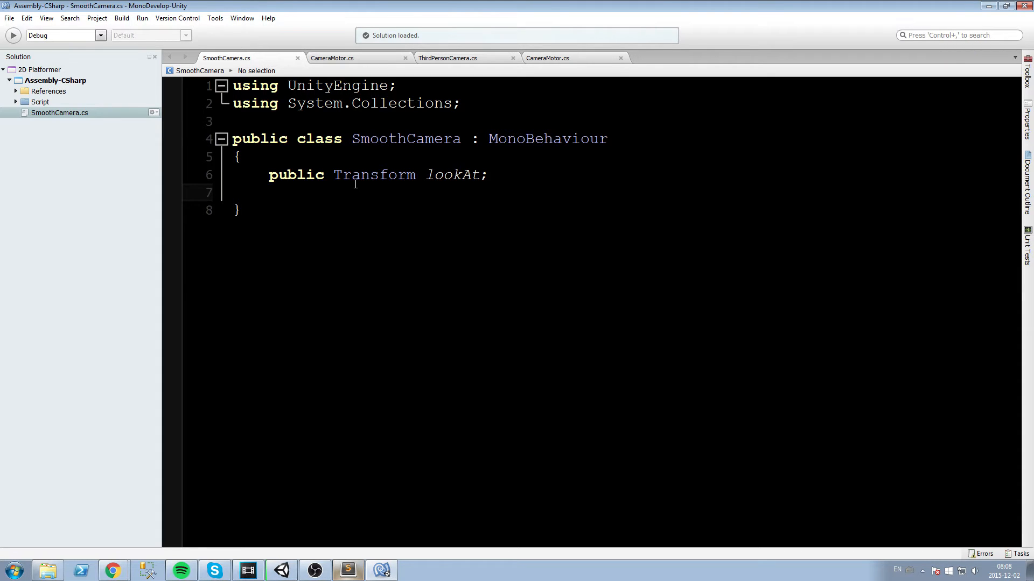
{"action": "type", "text": "private"}
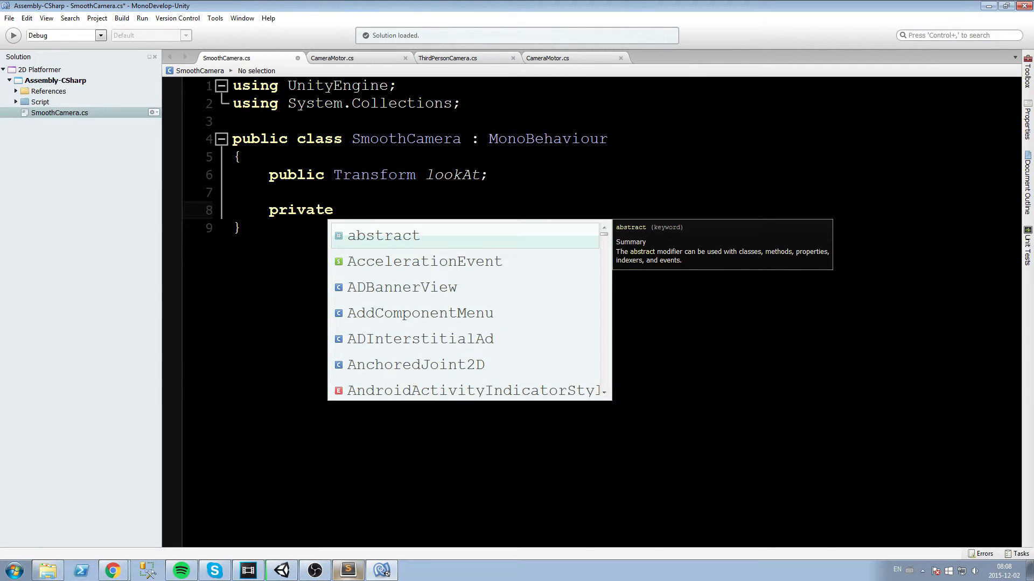
{"action": "type", "text": "bool smooth = true;"}
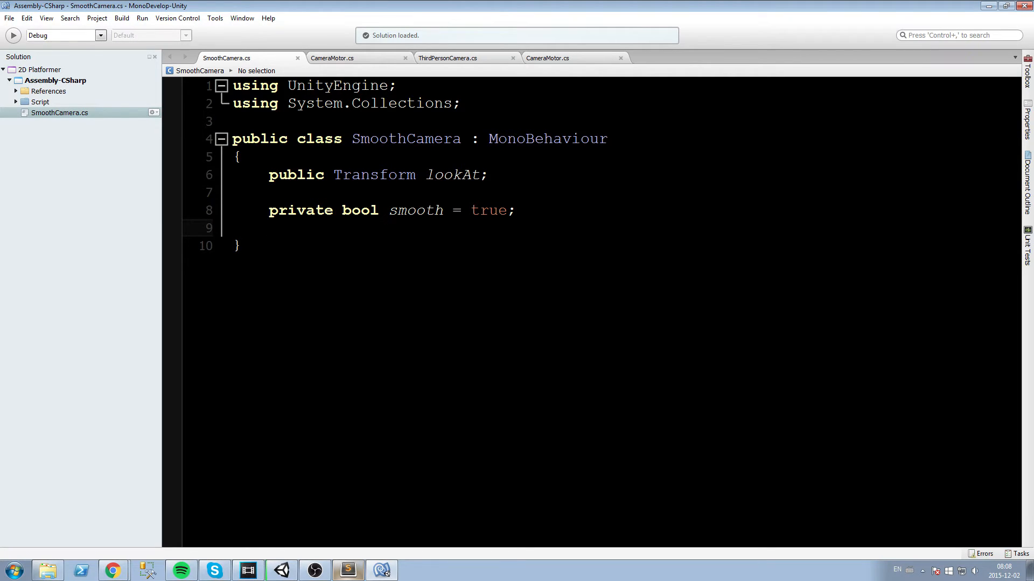
Declare private float smoothSpeed = 0.125f;, correcting the extra zero while typing
{"action": "type", "text": "private float"}
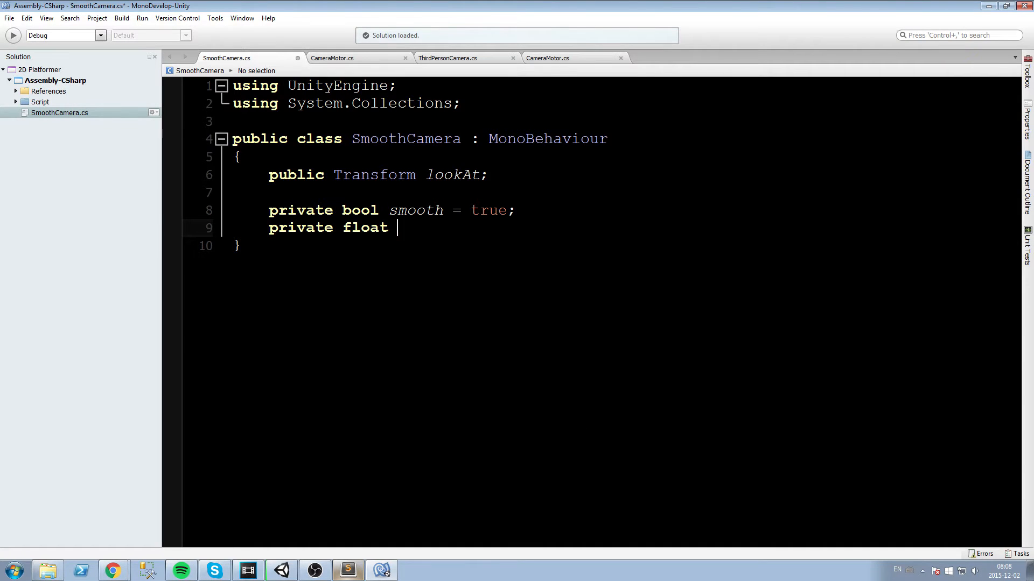
{"action": "type", "text": "smooth"}
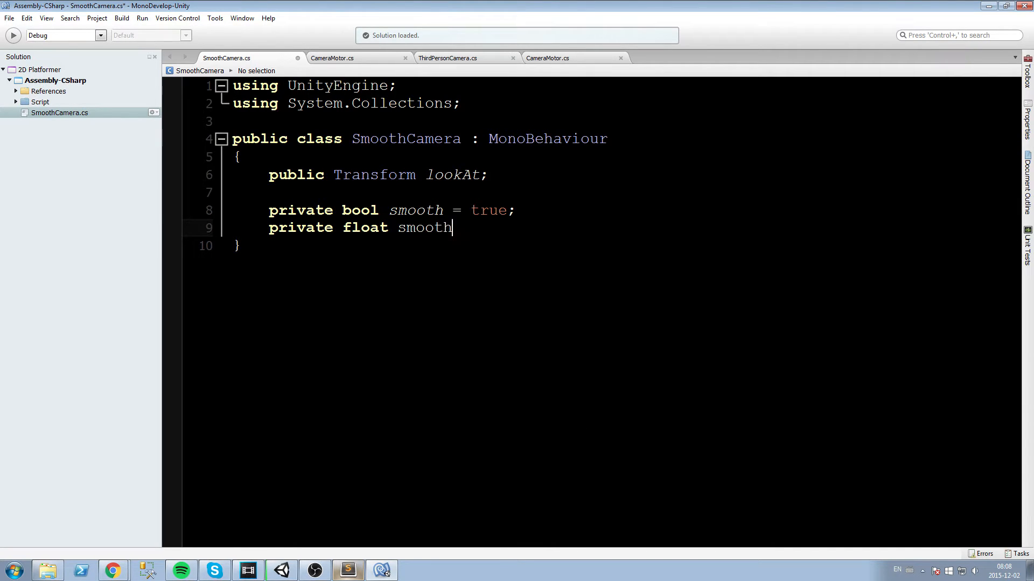
{"action": "type", "text": "Speed"}
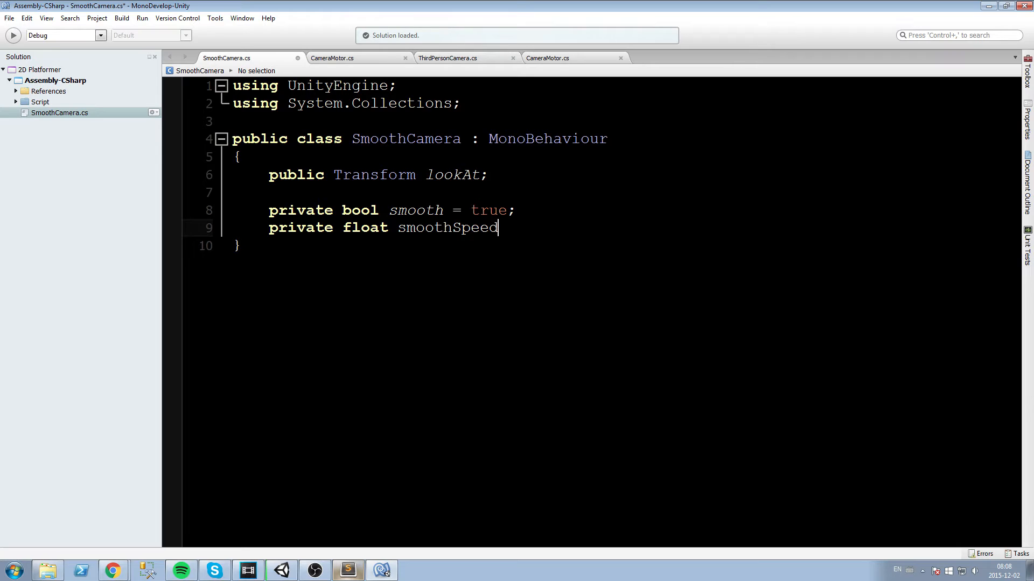
{"action": "type", "text": "= 0."}
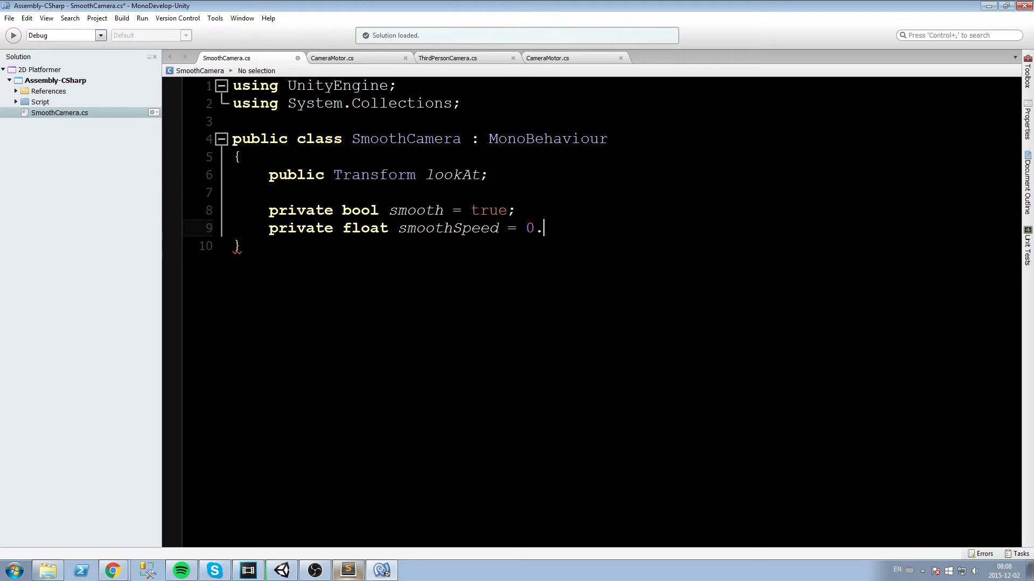
{"action": "type", "text": "0f"}
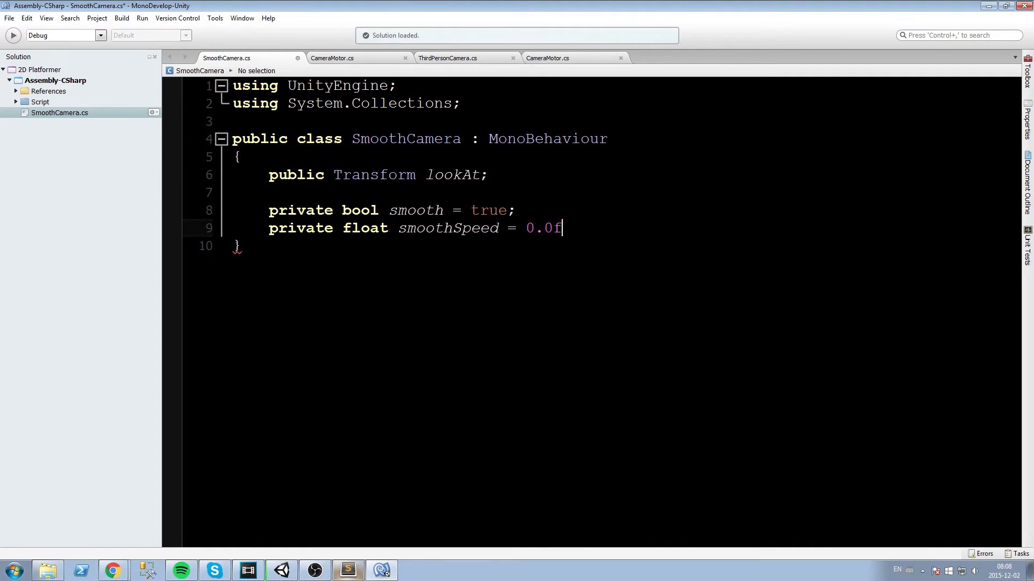
{"action": "key", "text": "BackSpace"}
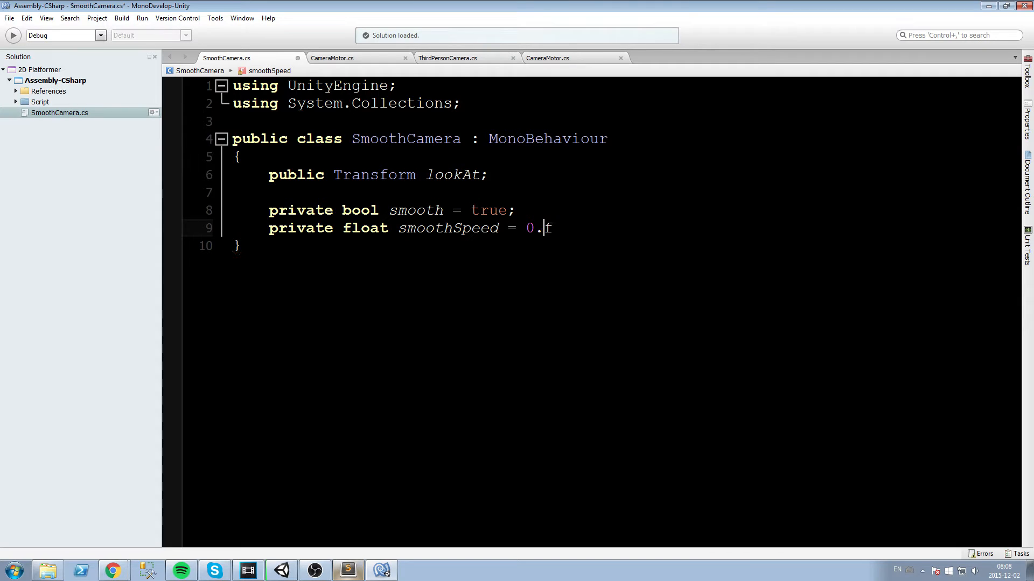
{"action": "type", "text": "125"}
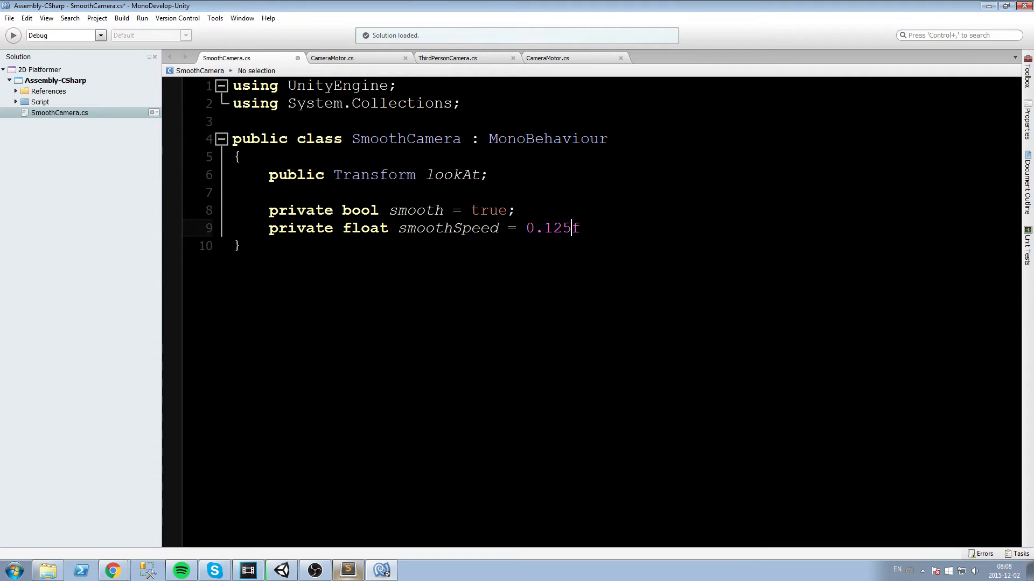
{"action": "type", "text": ";"}
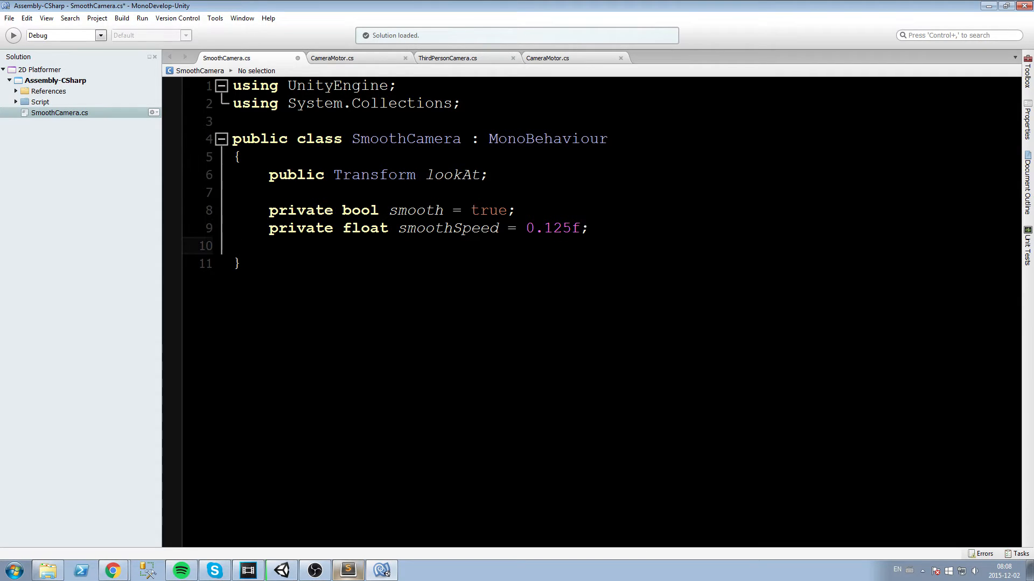
Declare private Vector3 offset = new Vector3(0,0,-6.5f); and begin the next private member
{"action": "type", "text": "private Vector3 offset = new"}
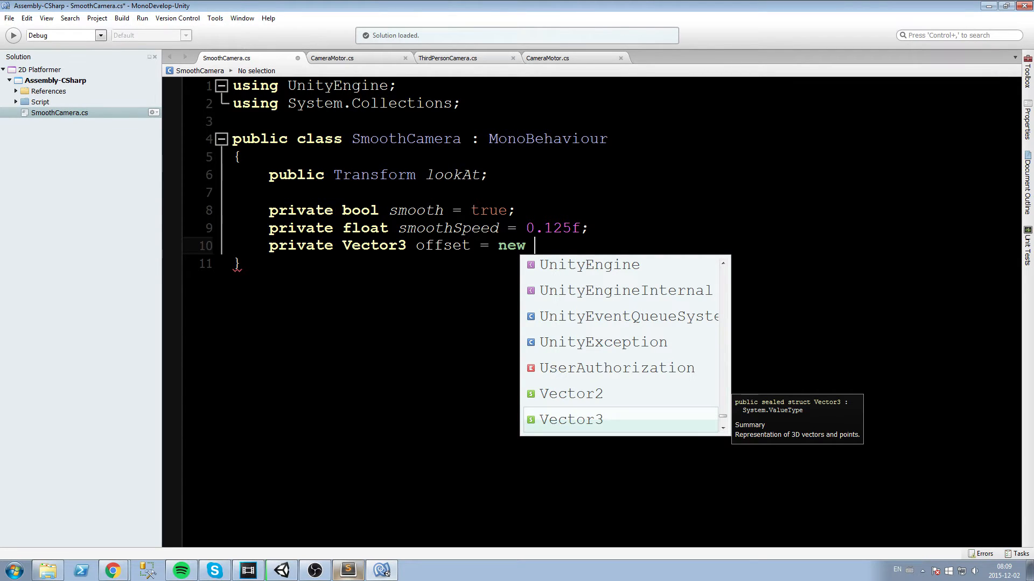
{"action": "type", "text": "Ve"}
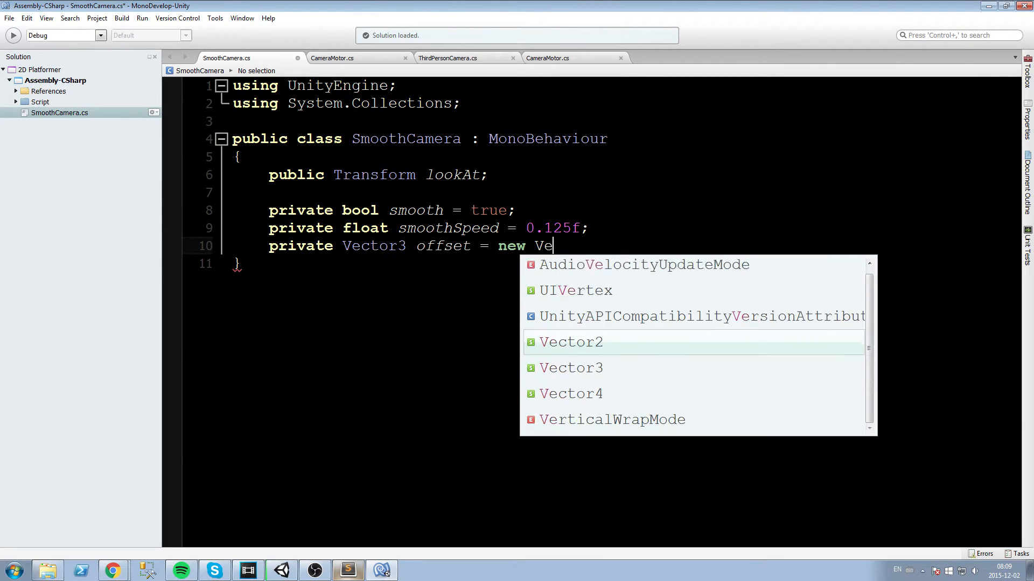
{"action": "type", "text": "ctor3("}
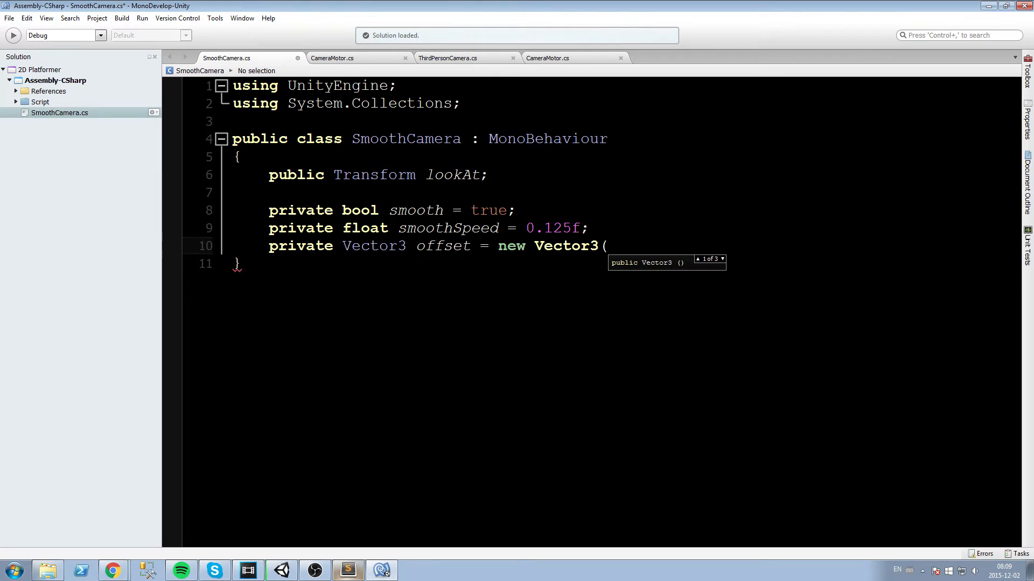
{"action": "type", "text": "0,0,-"}
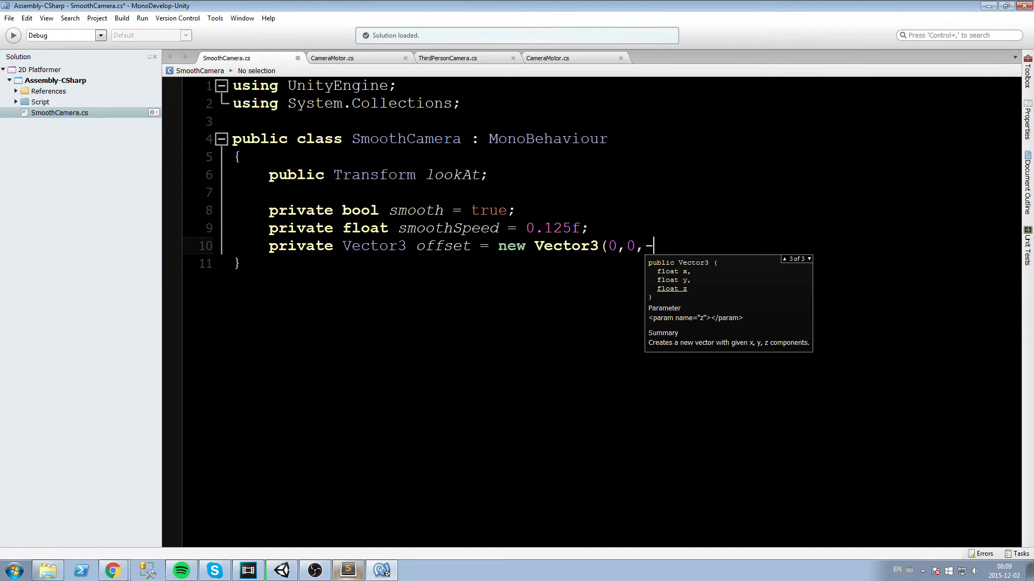
{"action": "type", "text": "6.5f);"}
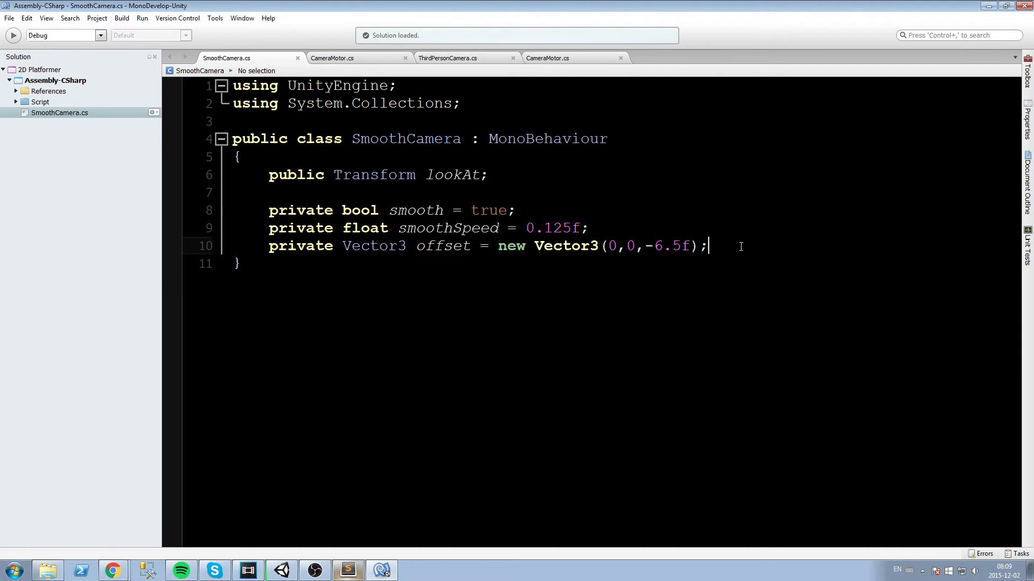
{"action": "type", "text": "private void Update"}
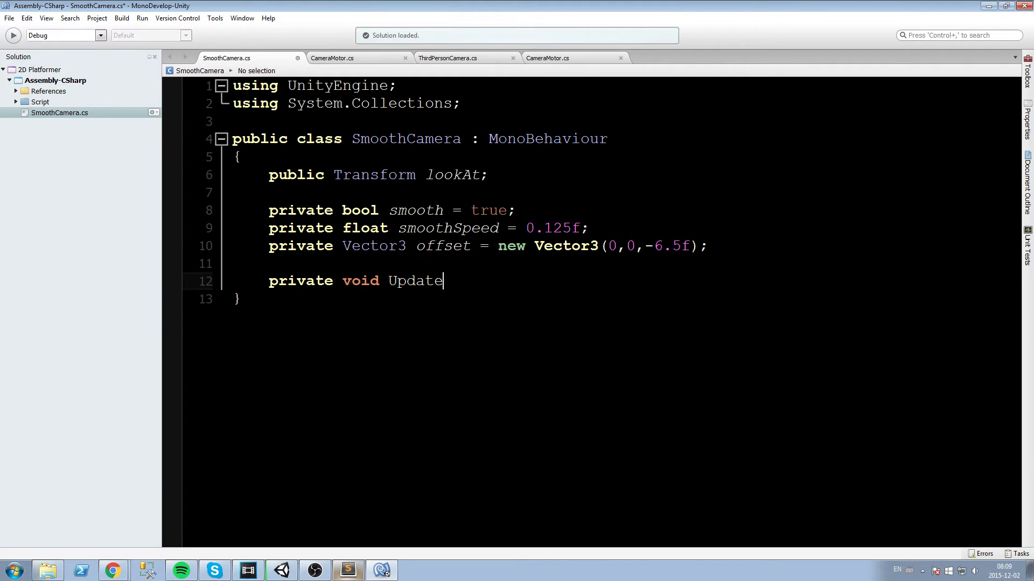
Write an empty private void Update() method and rename it LateUpdate
{"action": "type", "text": "()"}
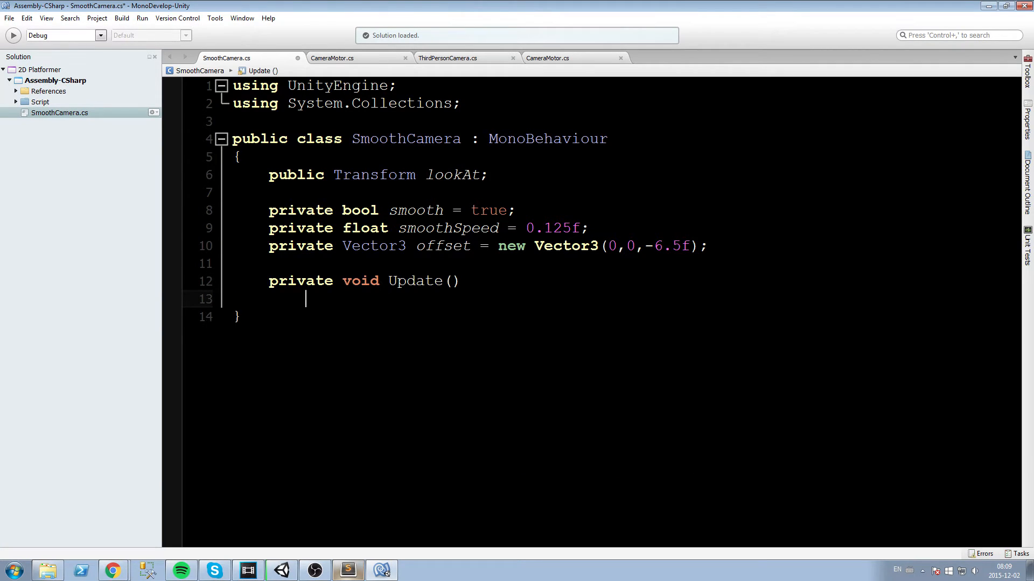
{"action": "type", "text": "{"}
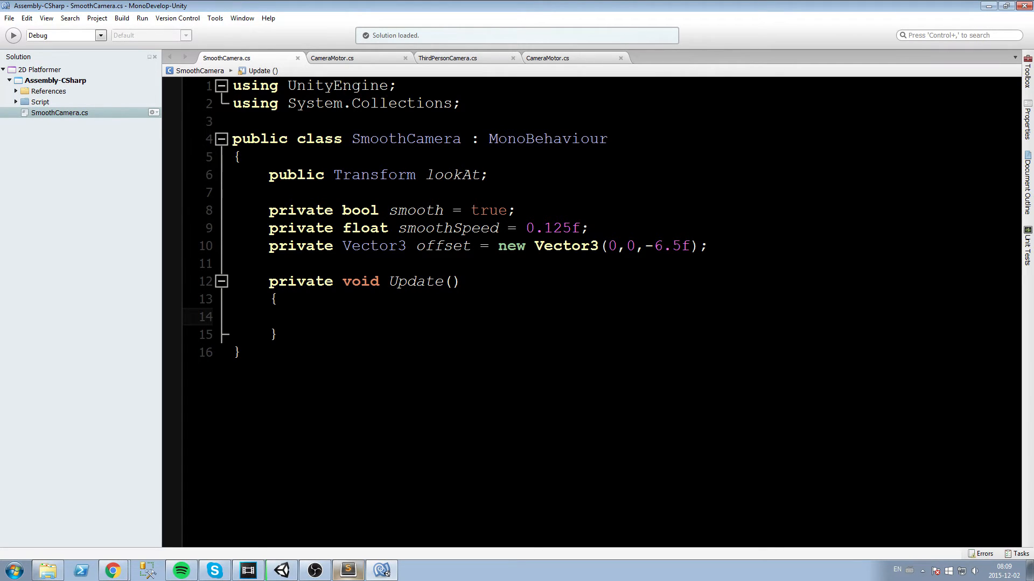
{"action": "left_click", "coordinate": [304, 317]}
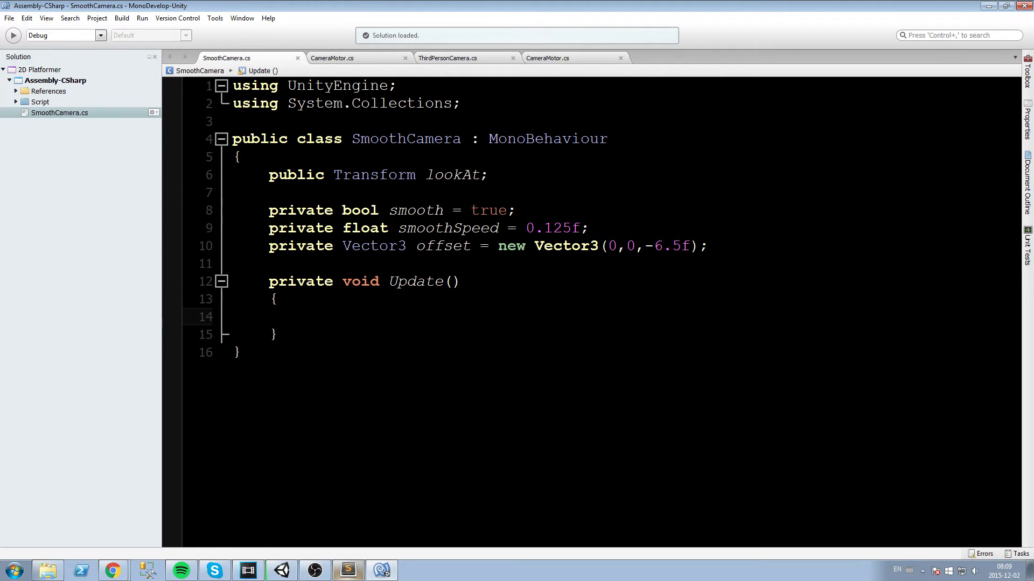
{"action": "left_click", "coordinate": [305, 317]}
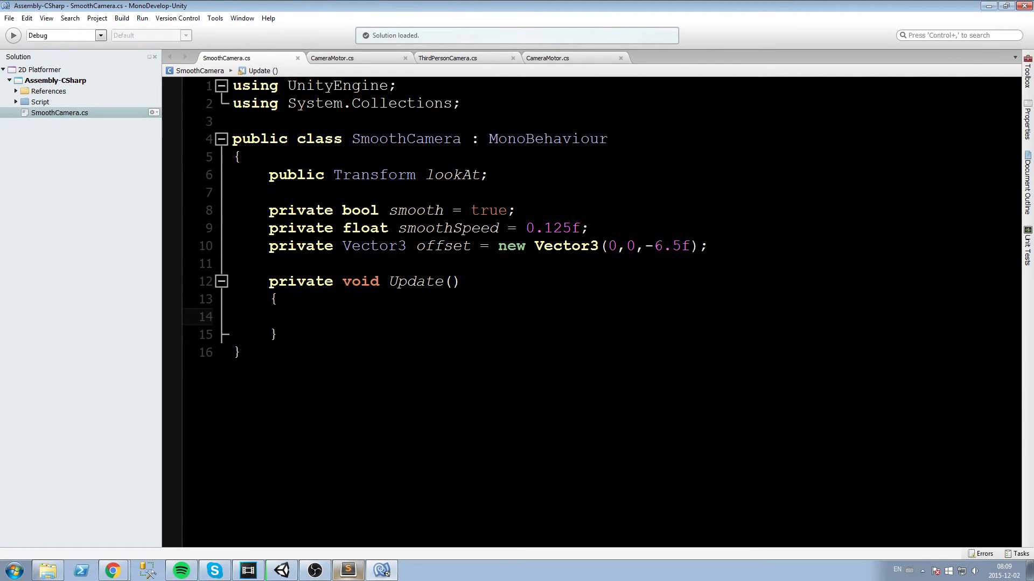
{"action": "left_click", "coordinate": [275, 298]}
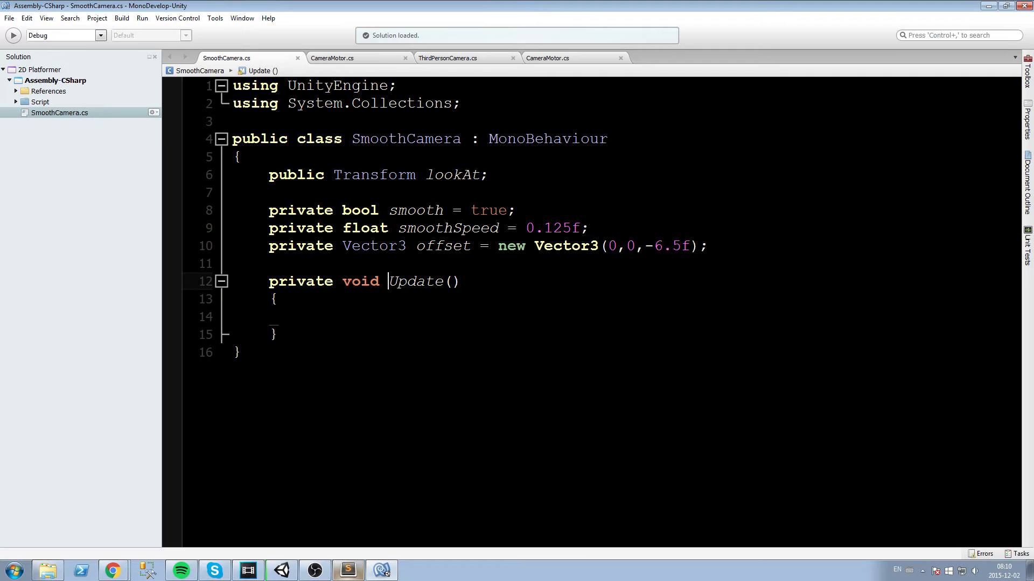
{"action": "type", "text": "Late"}
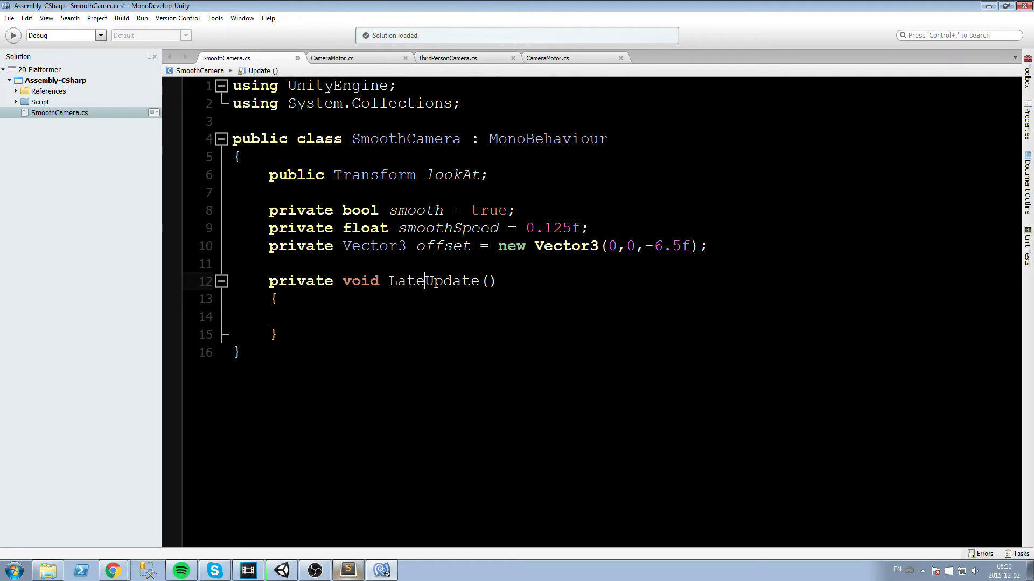
{"action": "double_click", "coordinate": [433, 281]}
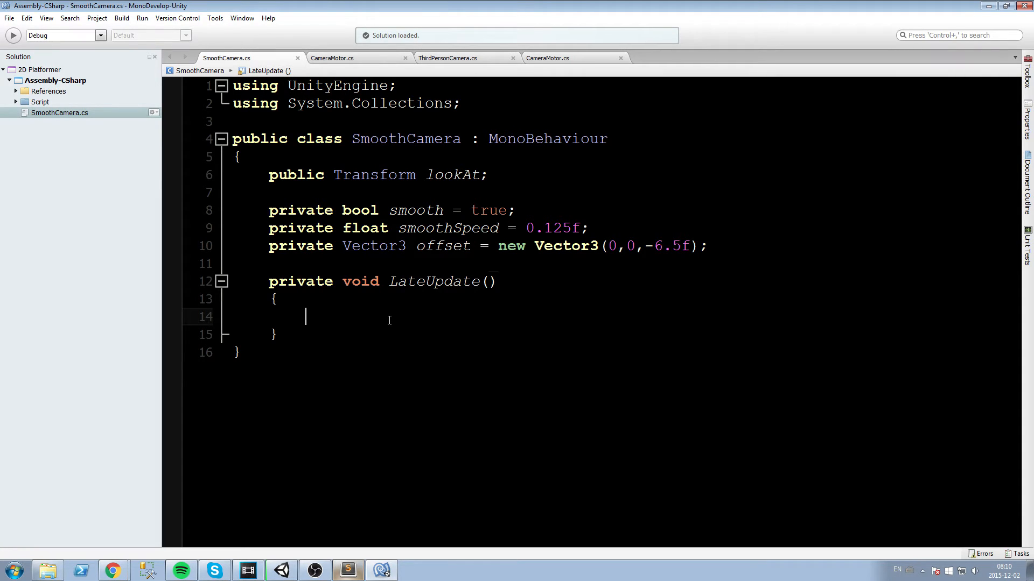
Write Vector3 desiredPosition = lookAt.transform.position + offset; inside LateUpdate
{"action": "type", "text": "Vector3"}
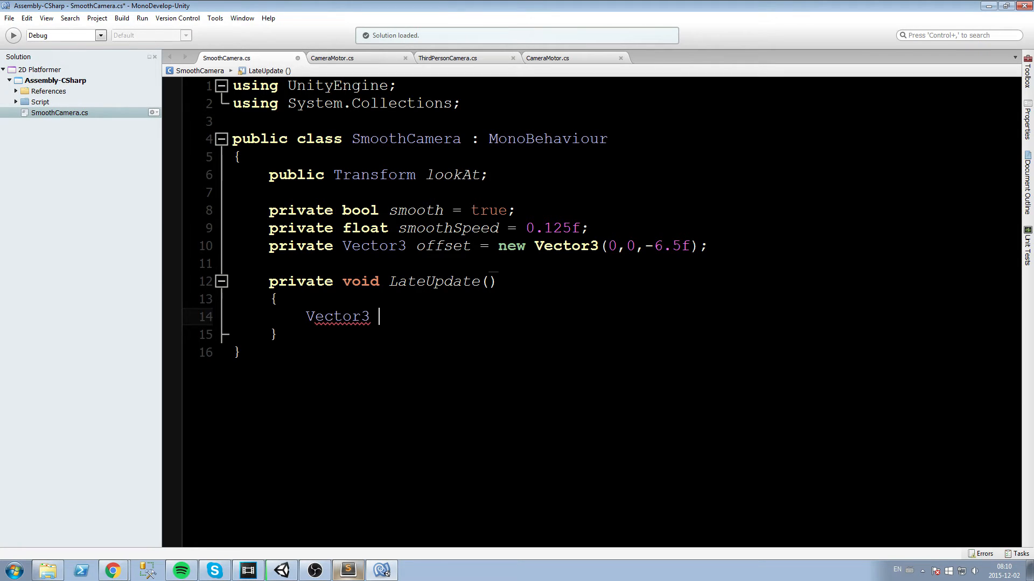
{"action": "type", "text": "desired"}
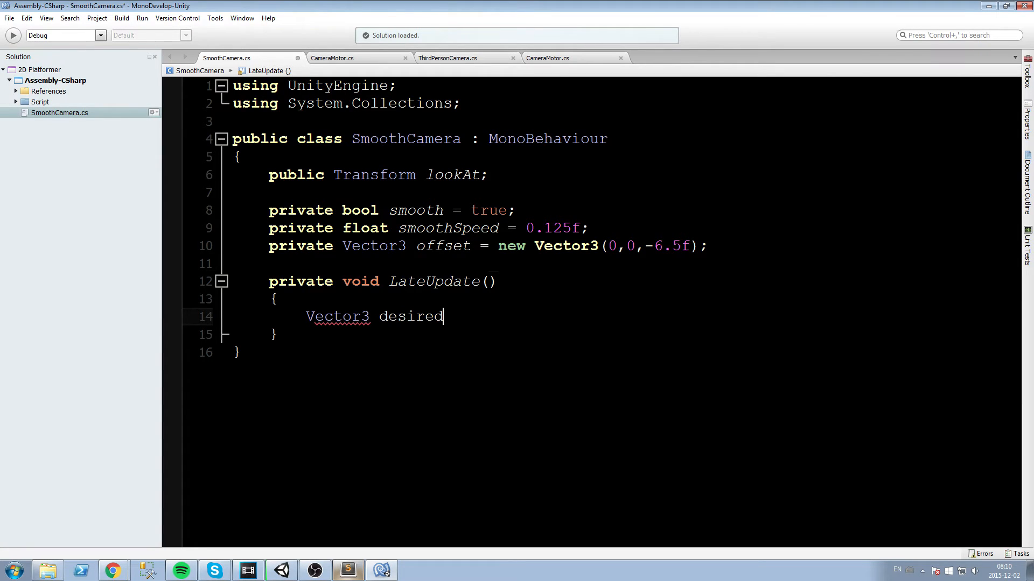
{"action": "type", "text": "Position"}
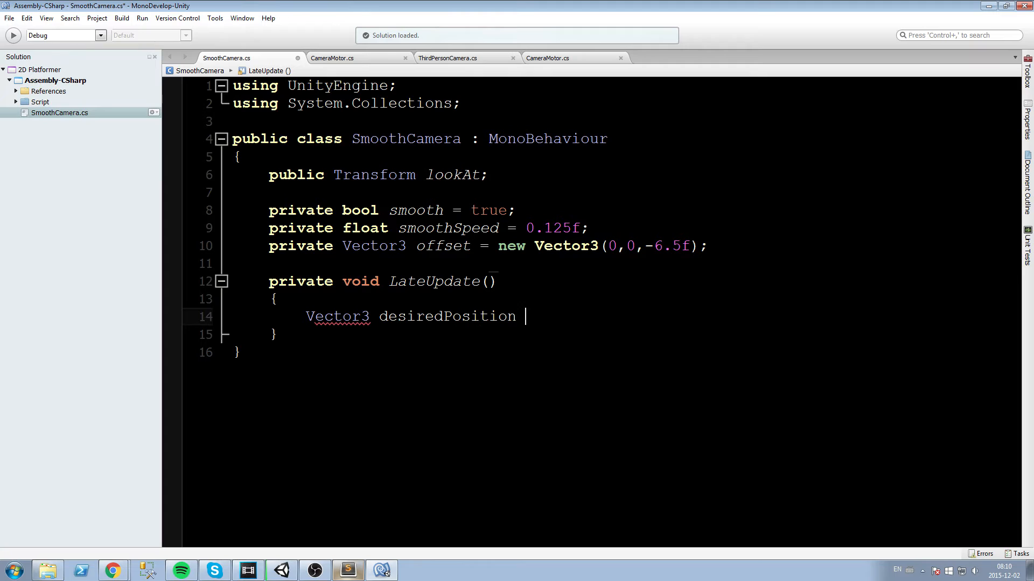
{"action": "type", "text": "="}
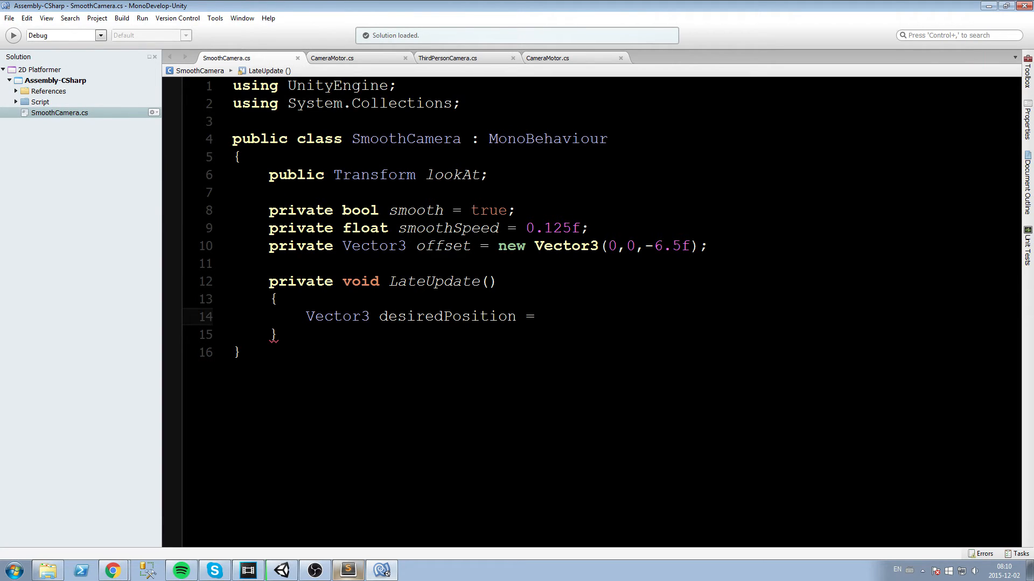
{"action": "left_click", "coordinate": [541, 317]}
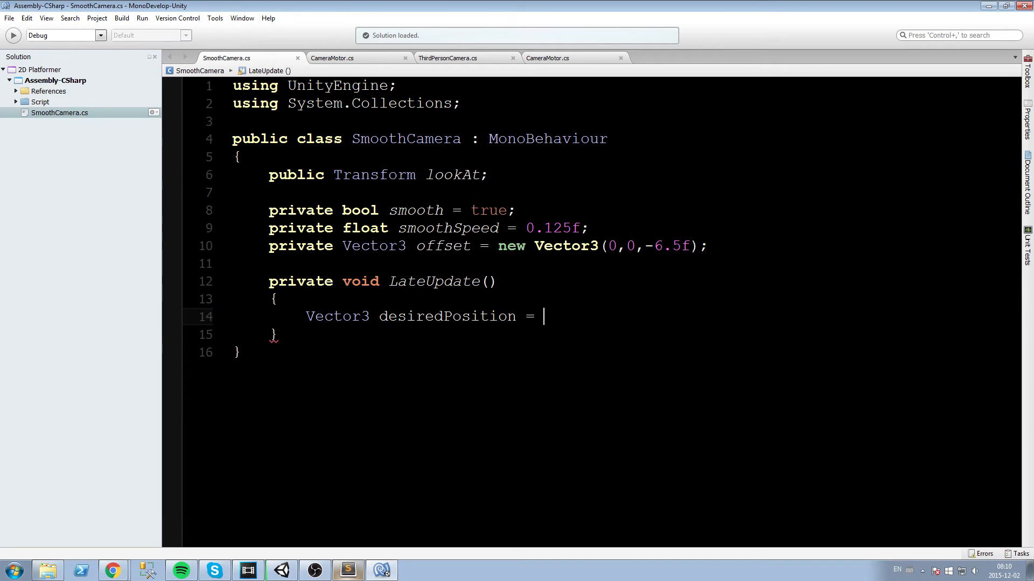
{"action": "type", "text": "lookAt.t"}
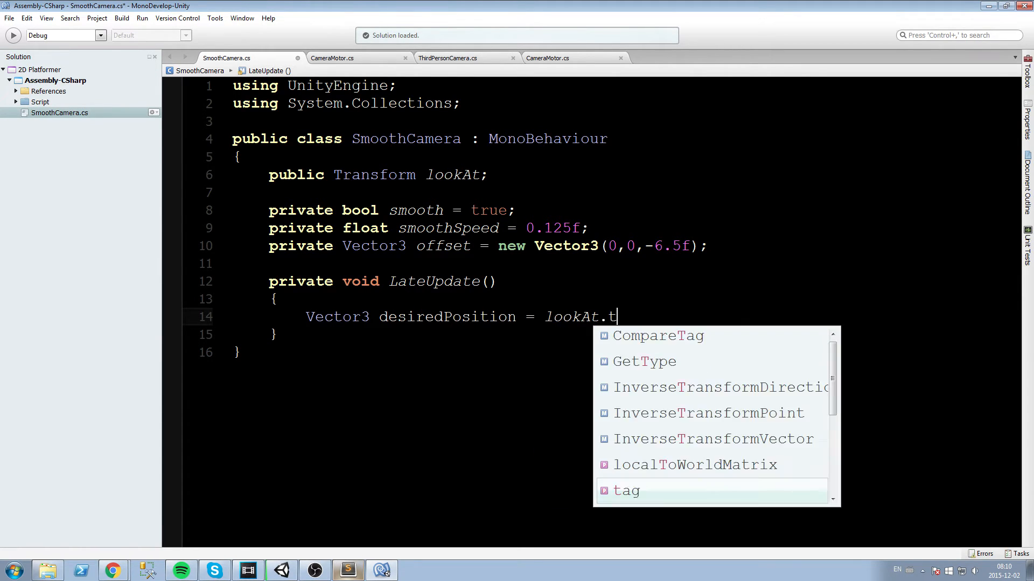
{"action": "type", "text": "ransform.position +"}
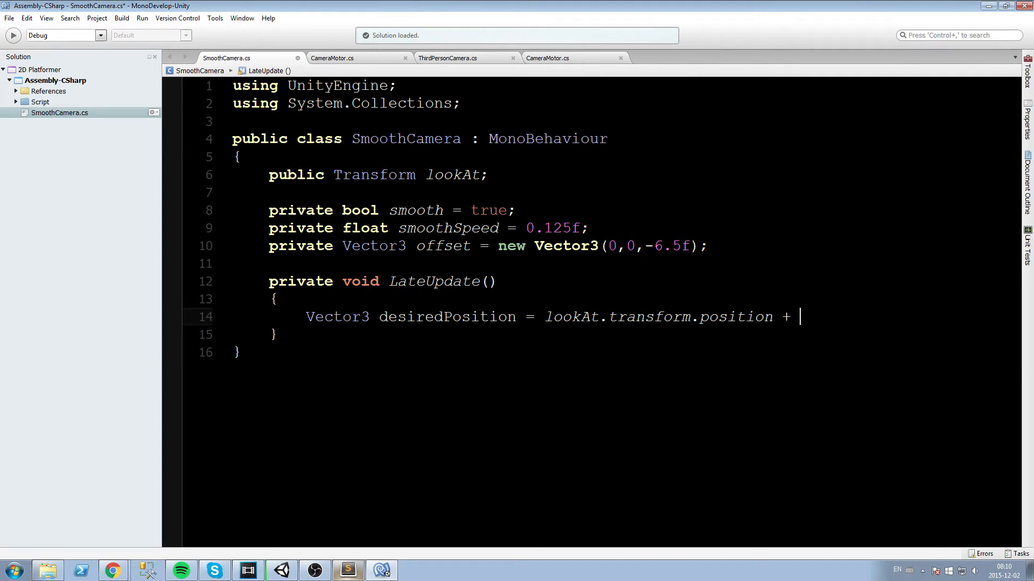
{"action": "type", "text": "offset;"}
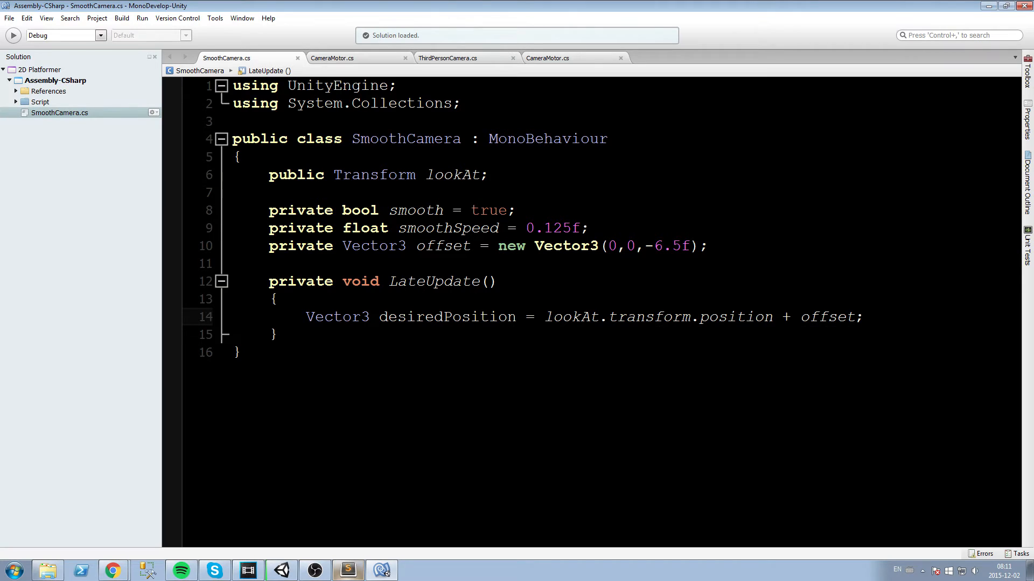
{"action": "type", "text": "transform.position"}
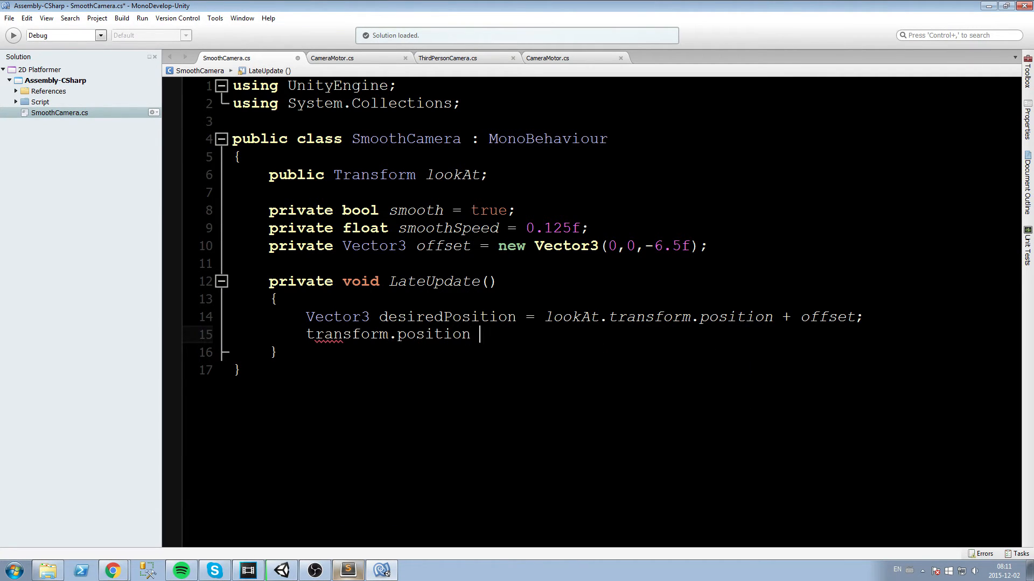
Assign transform.position = desiredPosition; in LateUpdate
{"action": "type", "text": "= desiredPosition;"}
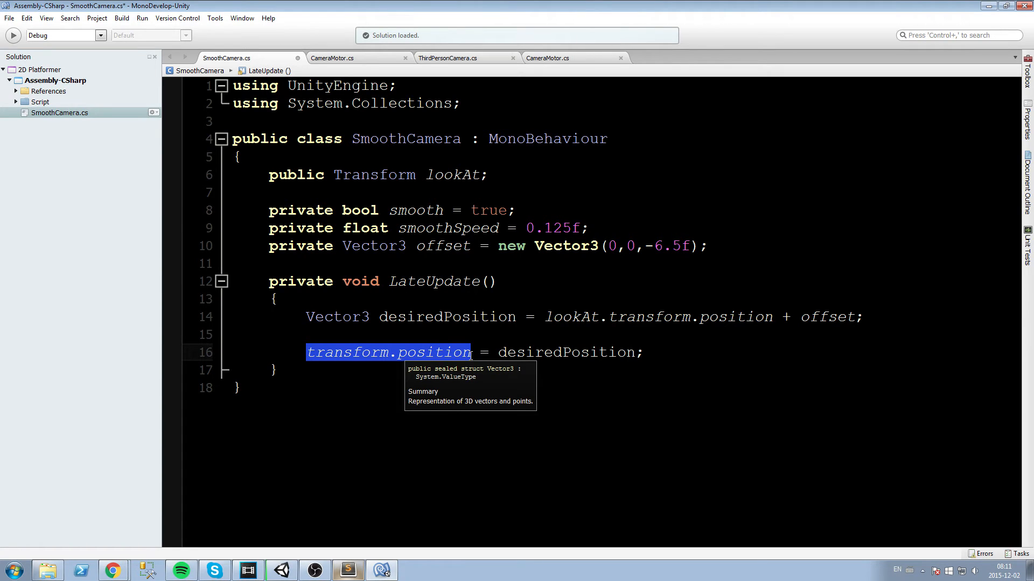
{"action": "double_click", "coordinate": [565, 352]}
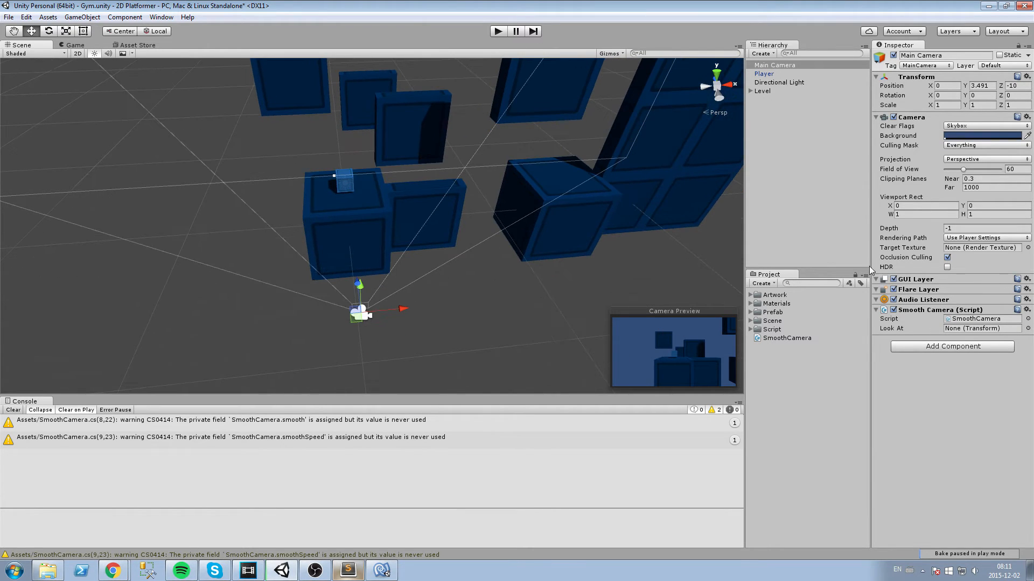
{"action": "mouse_move", "coordinate": [913, 335]}
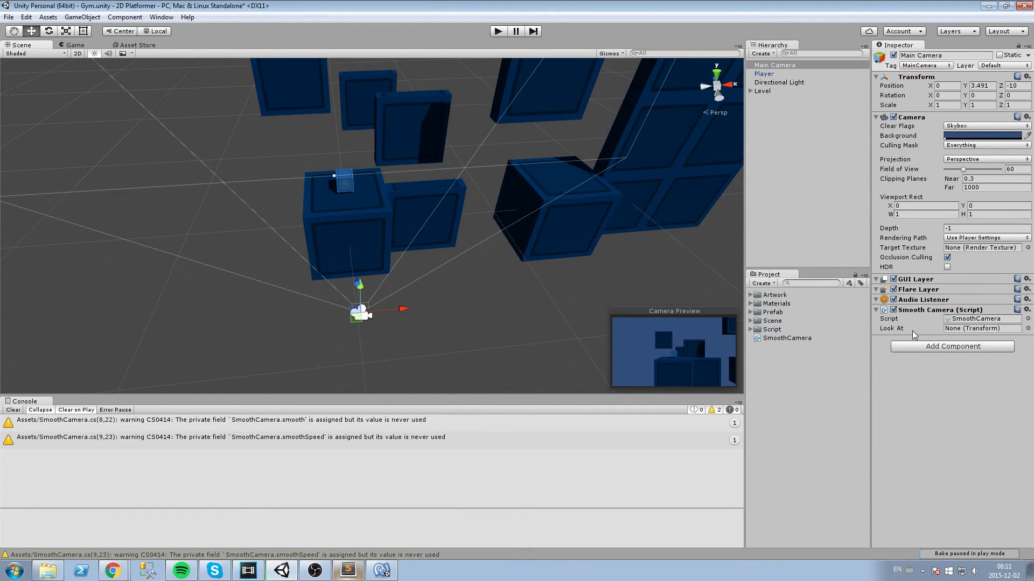
{"action": "left_click", "coordinate": [764, 74]}
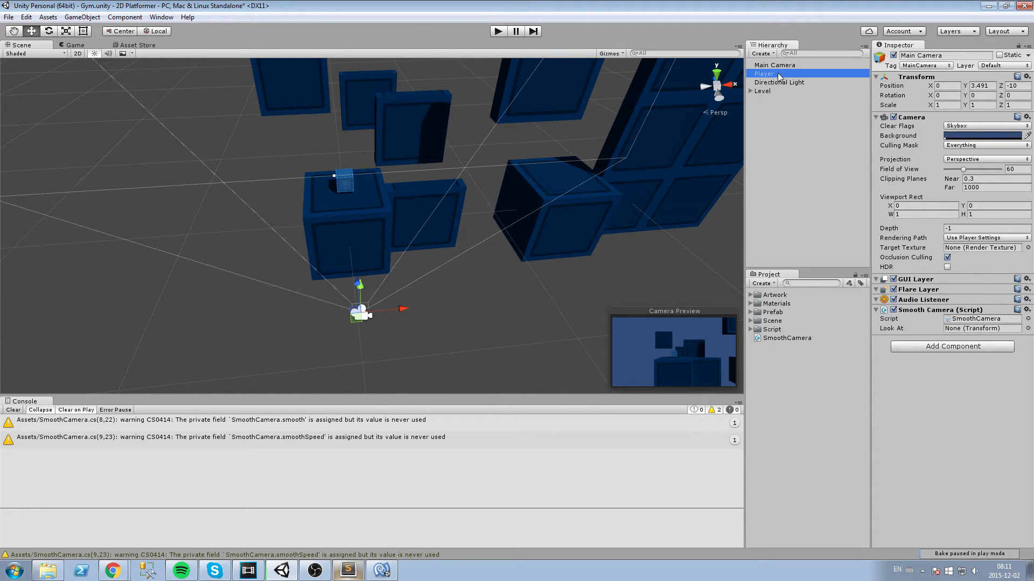
{"action": "left_click", "coordinate": [774, 65]}
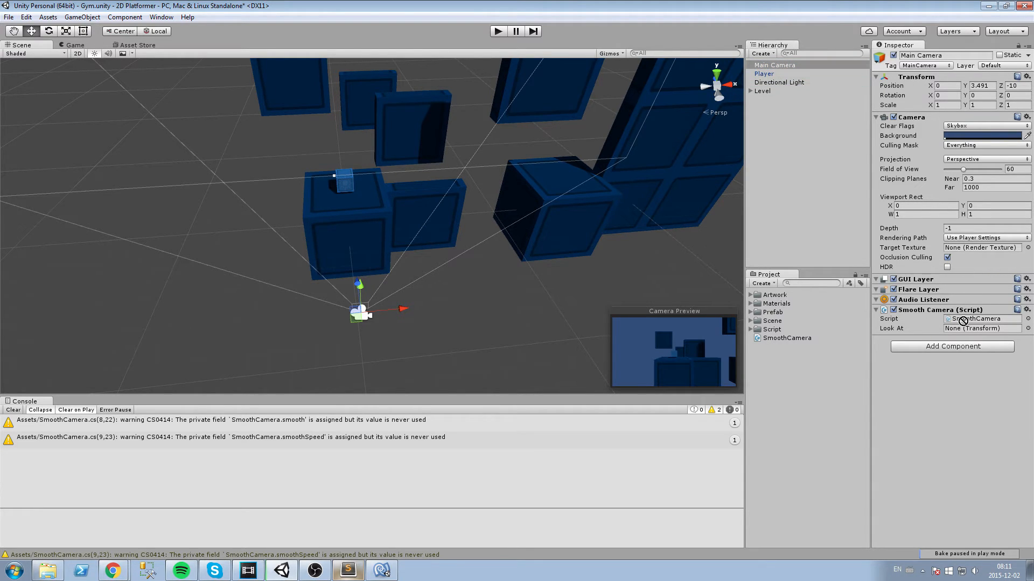
{"action": "left_click", "coordinate": [982, 328]}
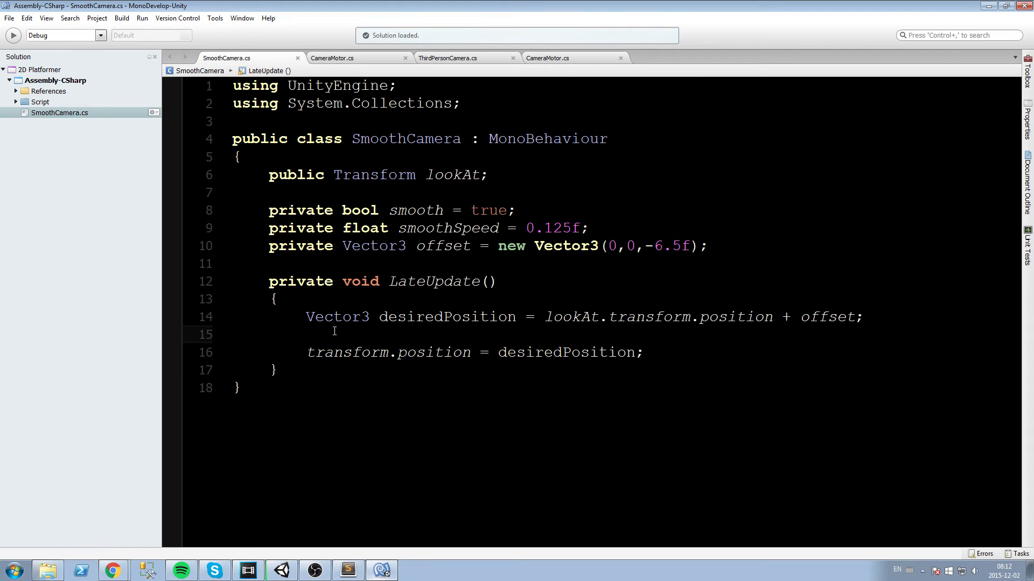
Wrap the position assignment in if(smooth) { } else { }, moving the direct assignment into else
{"action": "type", "text": "if(smooth"}
{"action": "type", "text": "else"}
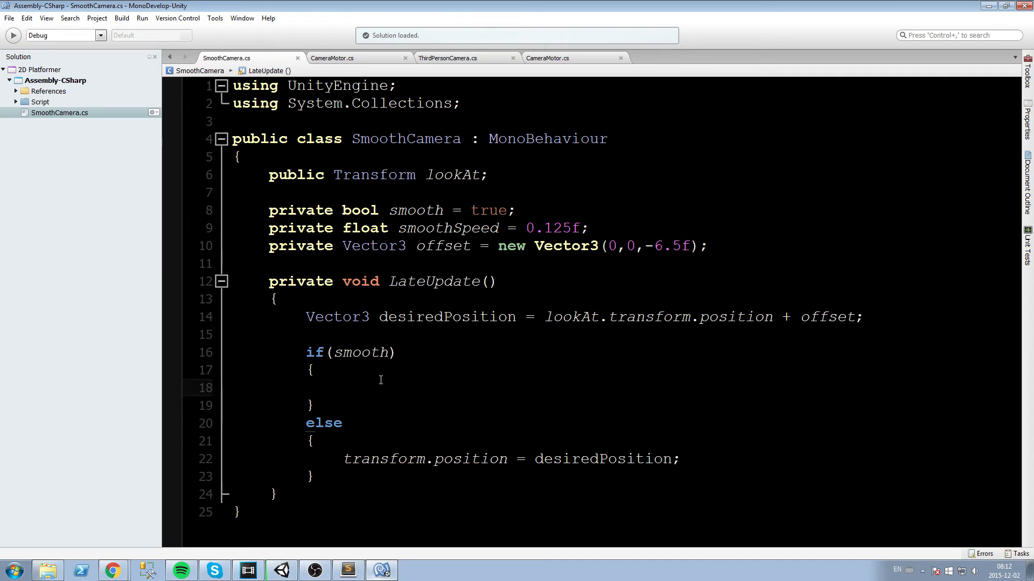
In the smooth branch write transform.position = Vector3.Lerp(transform.position, desiredPosition, smoothSpeed);
{"action": "type", "text": "transform.position"}
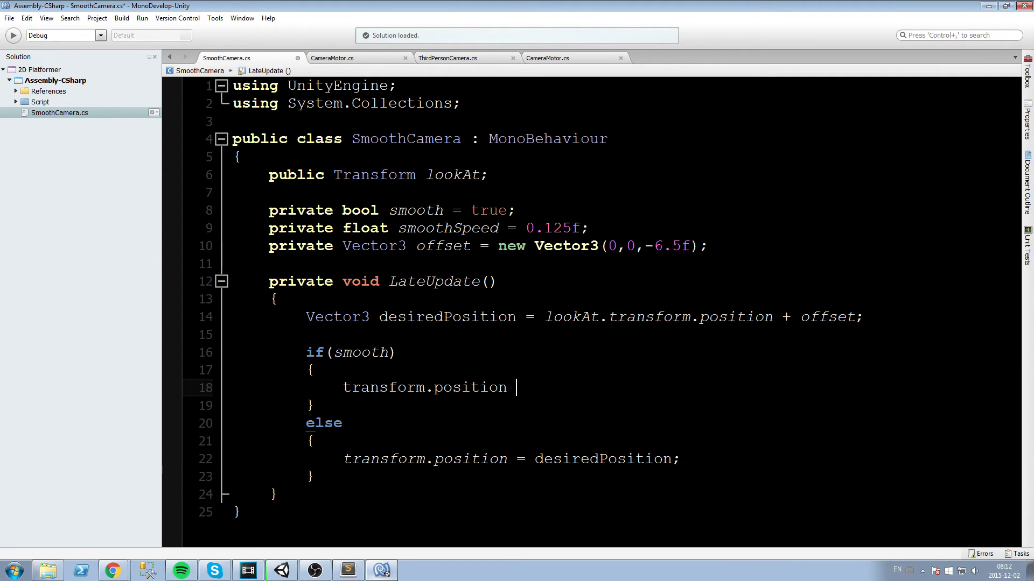
{"action": "type", "text": "= Vec"}
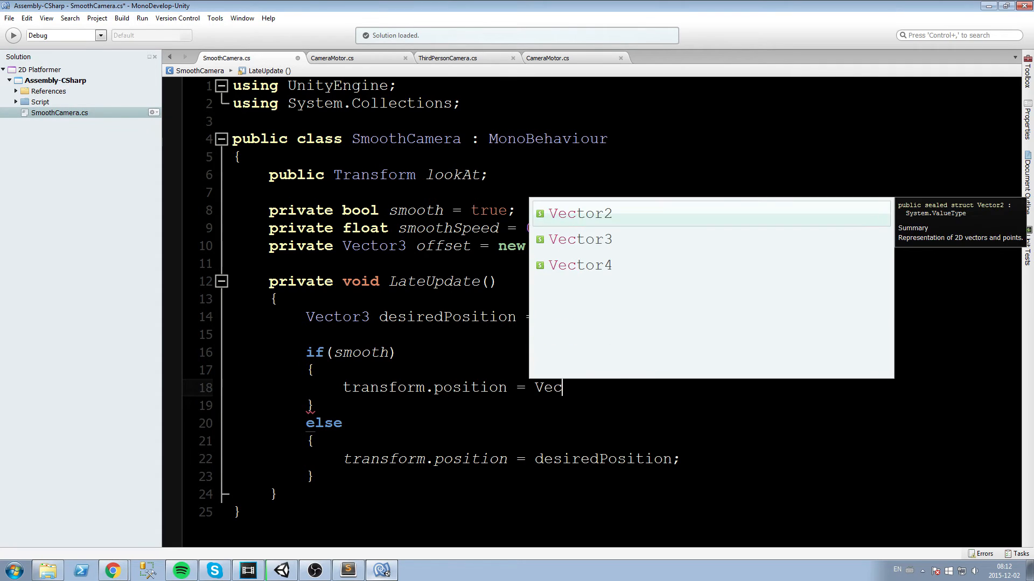
{"action": "type", "text": "tor3.Lerp("}
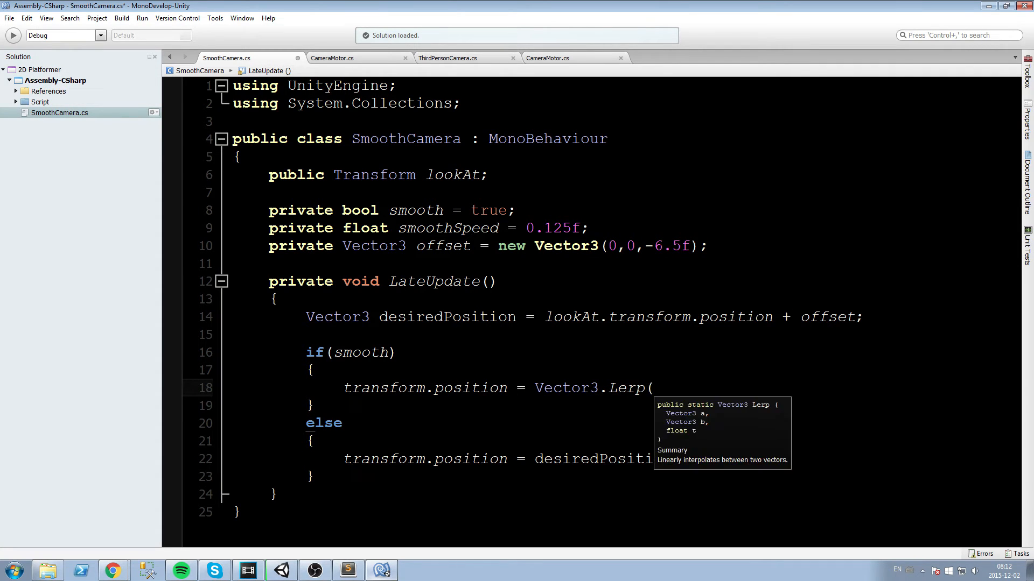
{"action": "type", "text": "transform.position,"}
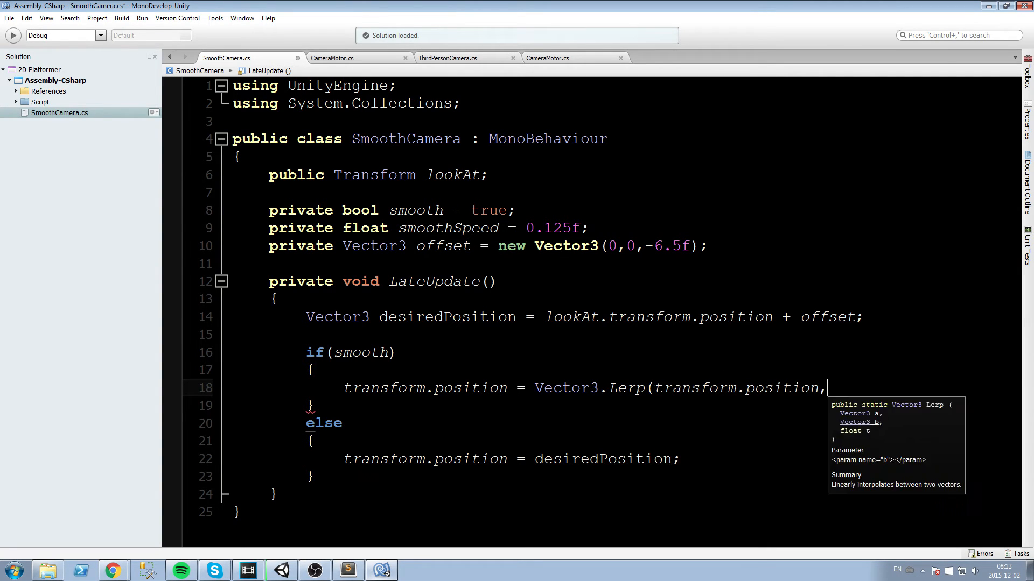
{"action": "type", "text": "desiredPosition,"}
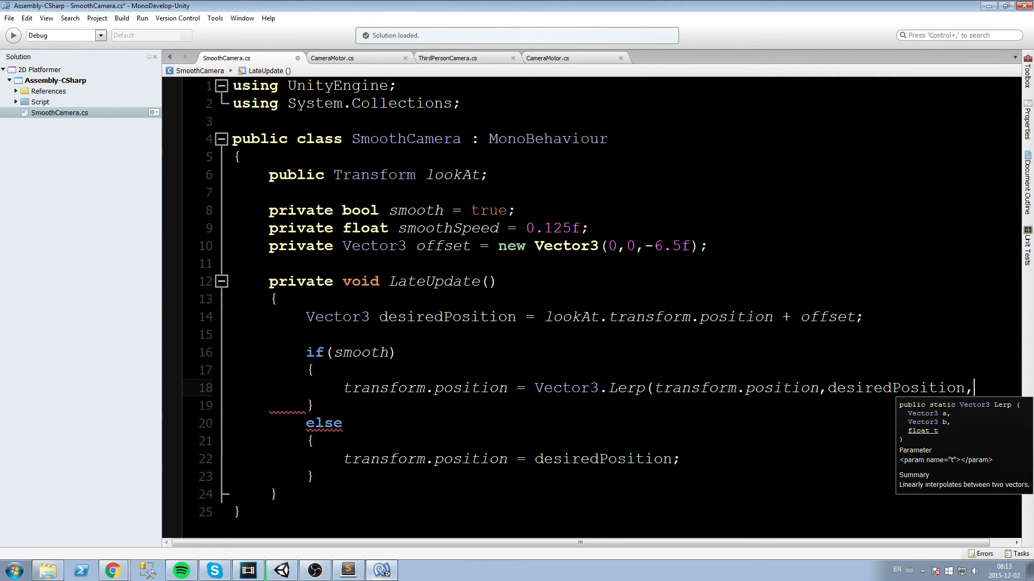
{"action": "type", "text": "smoothSpeed);"}
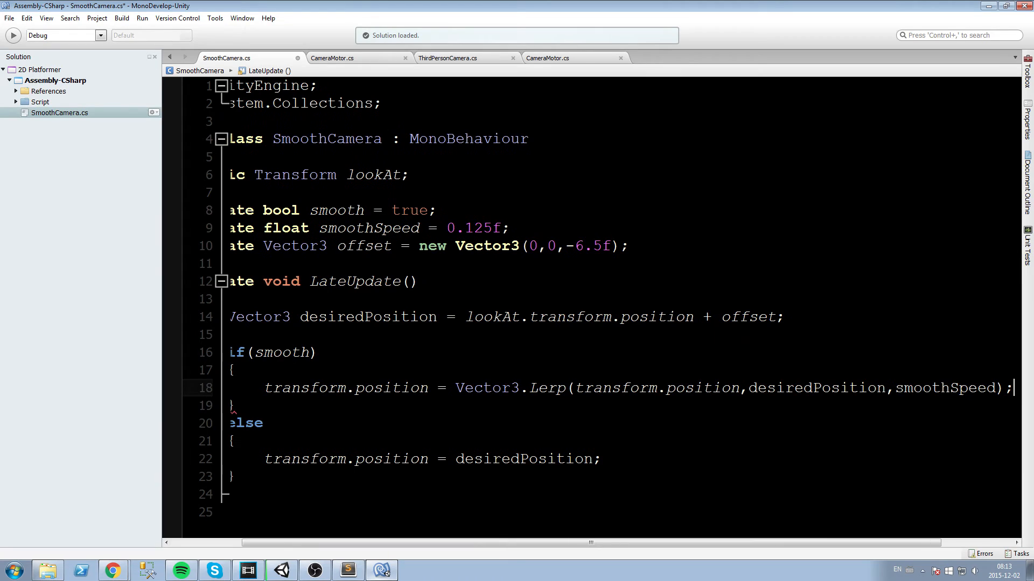
{"action": "double_click", "coordinate": [944, 388]}
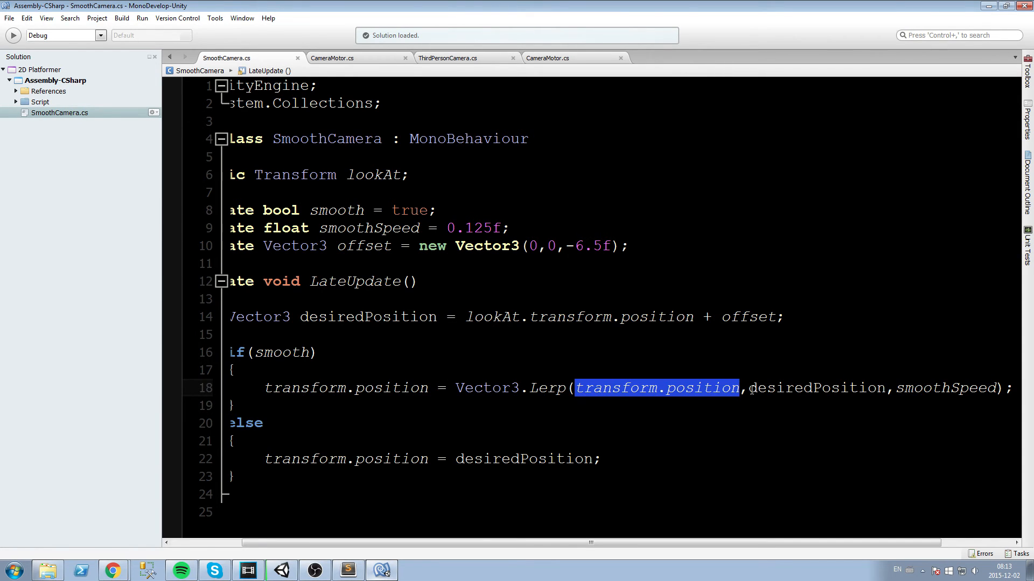
{"action": "double_click", "coordinate": [946, 388]}
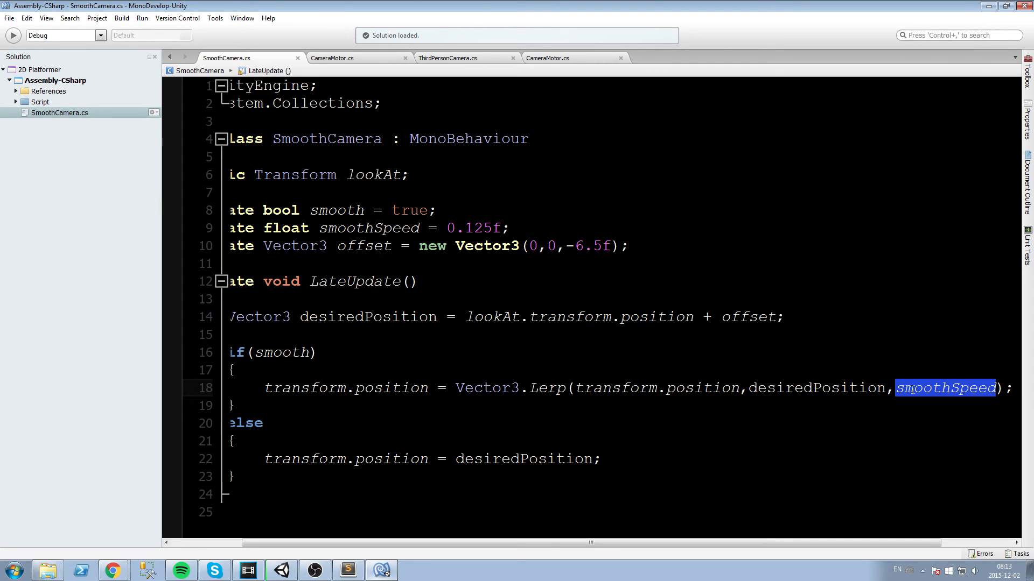
{"action": "mouse_move", "coordinate": [945, 387]}
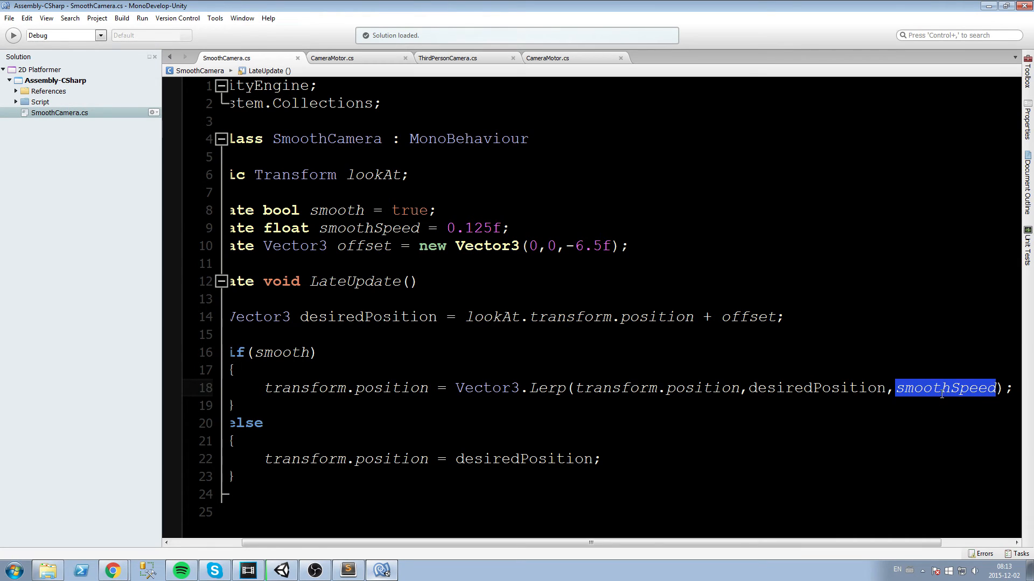
{"action": "mouse_move", "coordinate": [823, 388]}
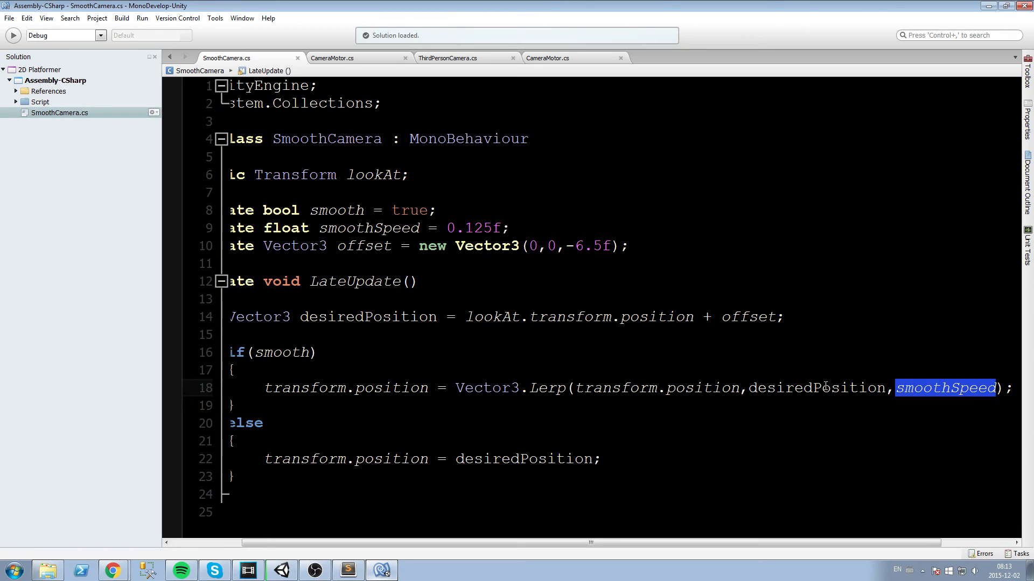
{"action": "double_click", "coordinate": [655, 387]}
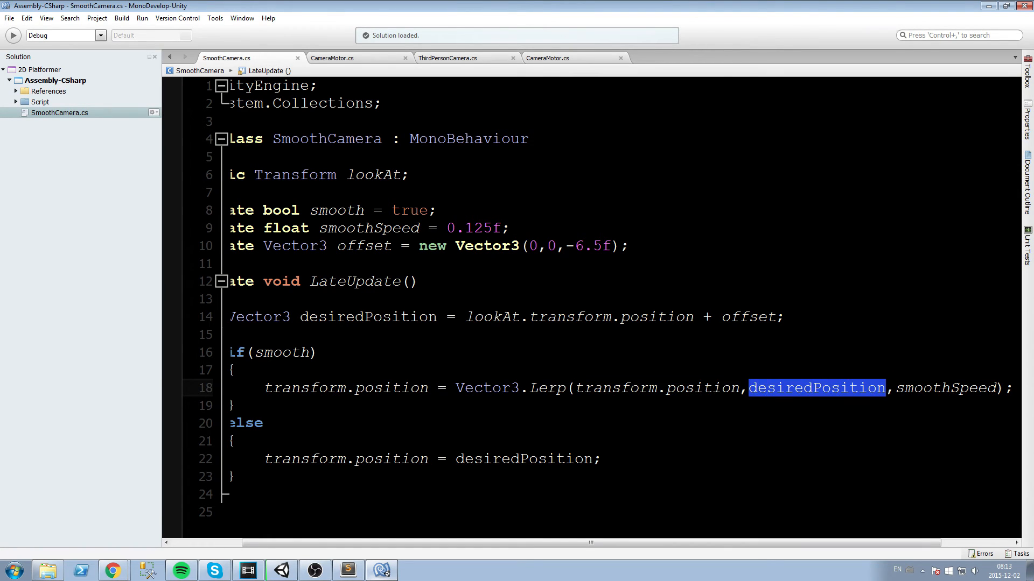
{"action": "left_click", "coordinate": [578, 388]}
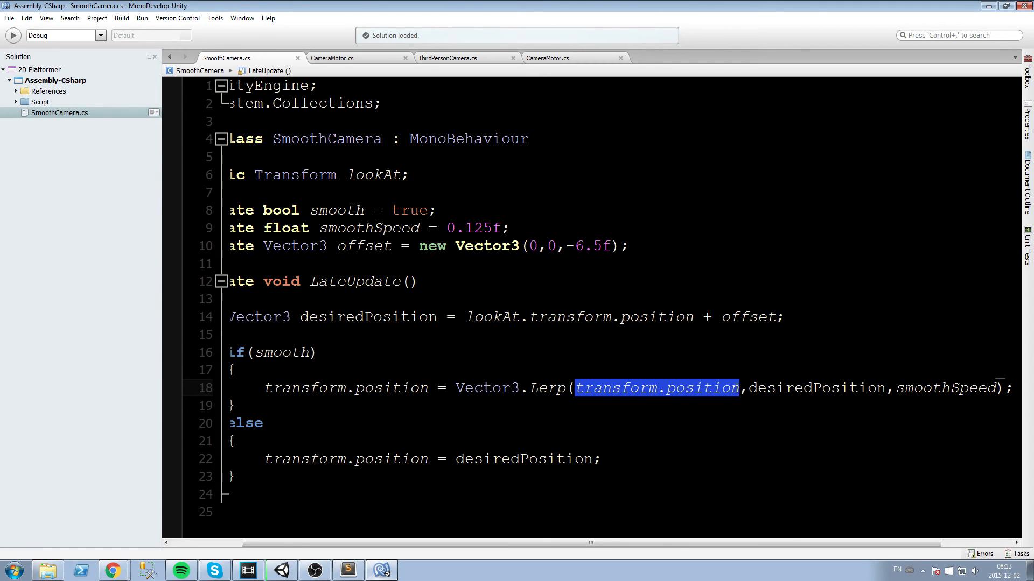
{"action": "mouse_move", "coordinate": [801, 388]}
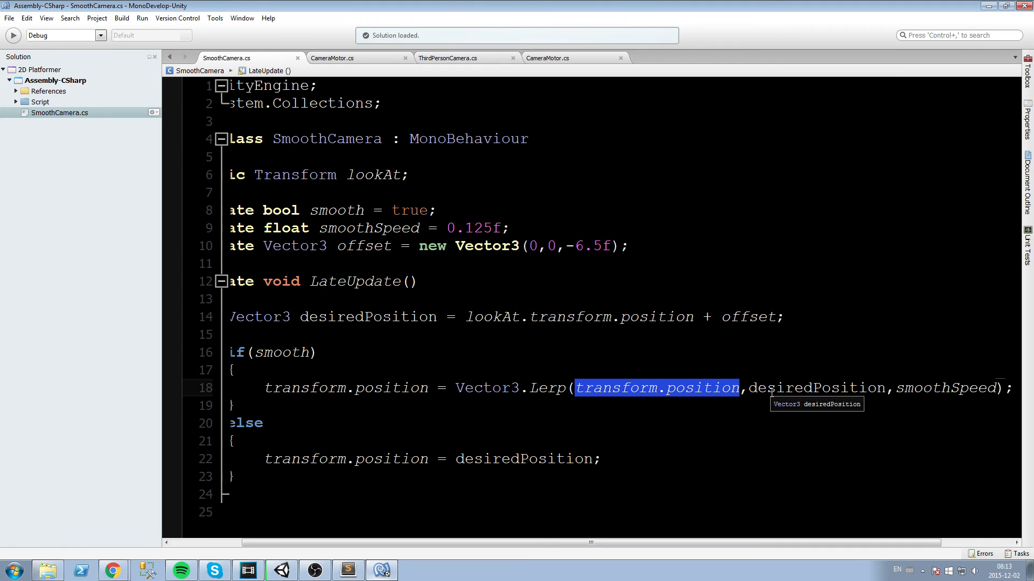
{"action": "double_click", "coordinate": [946, 388]}
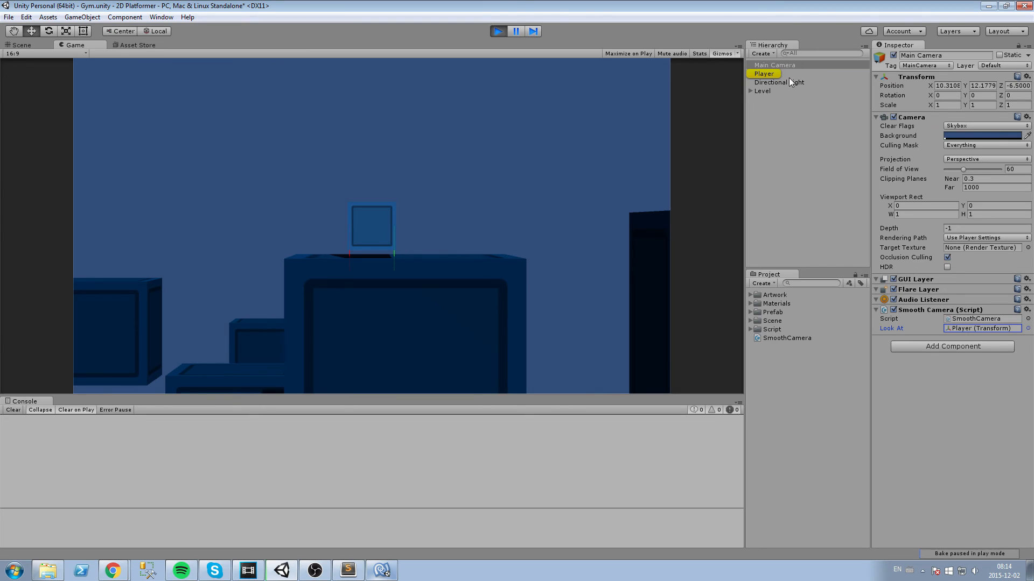
Run the scene with Player assigned as the Smooth Camera's Look At target
{"action": "left_click", "coordinate": [757, 136]}
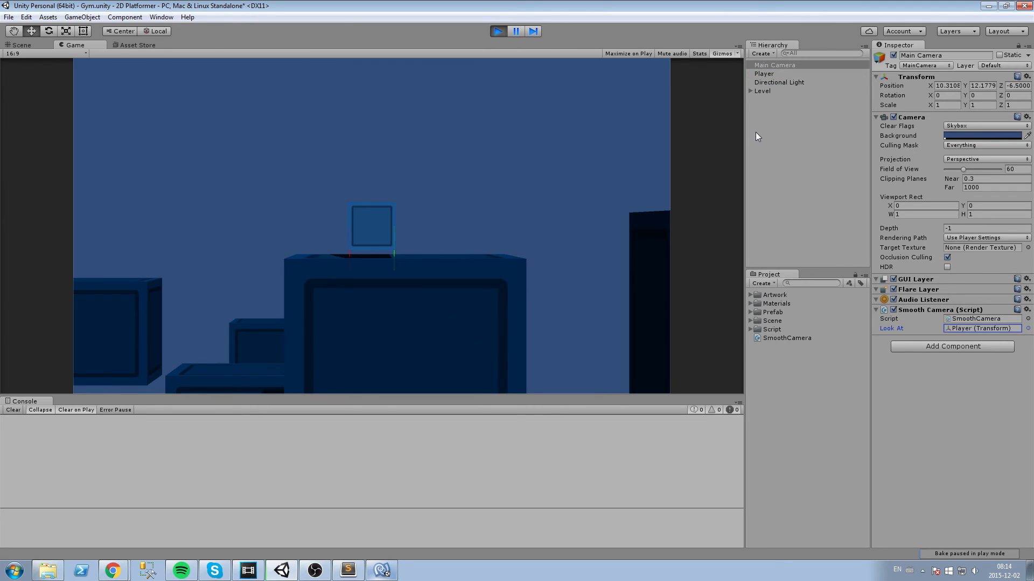
{"action": "mouse_move", "coordinate": [776, 90]}
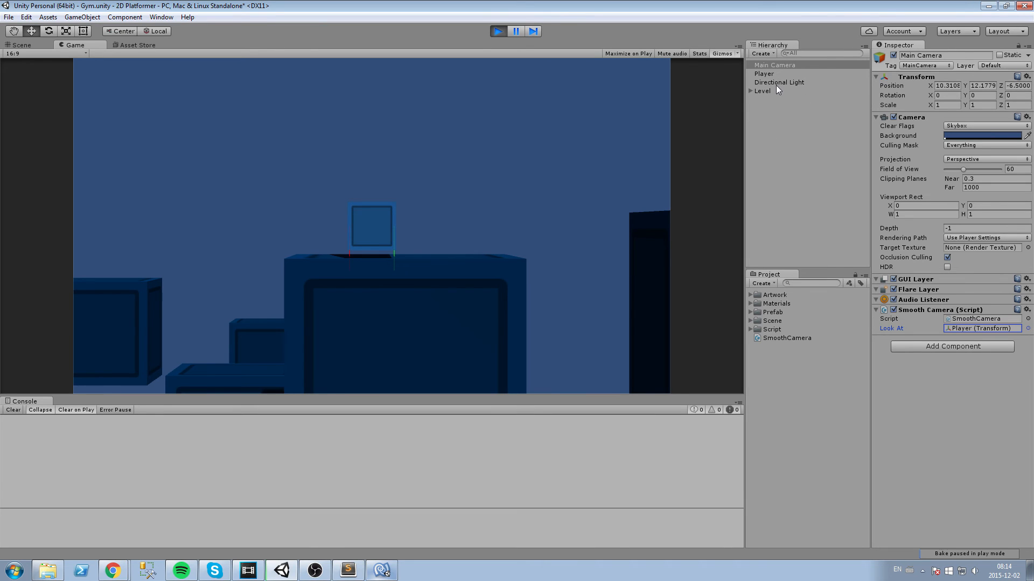